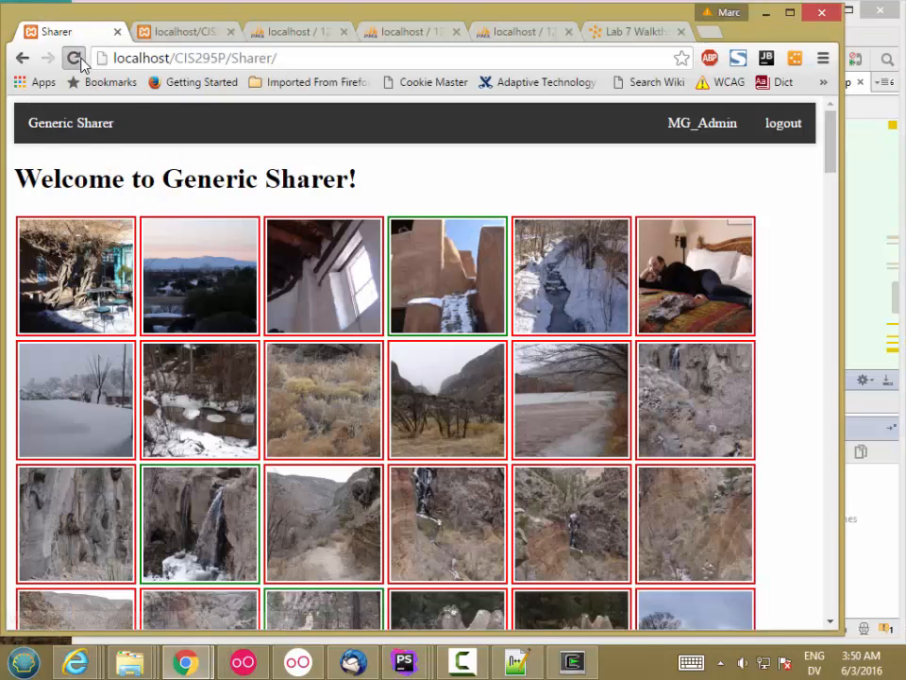
Scroll through the gallery page's inline script in the Sources panel down to the fetchGallery call.
click(74, 56)
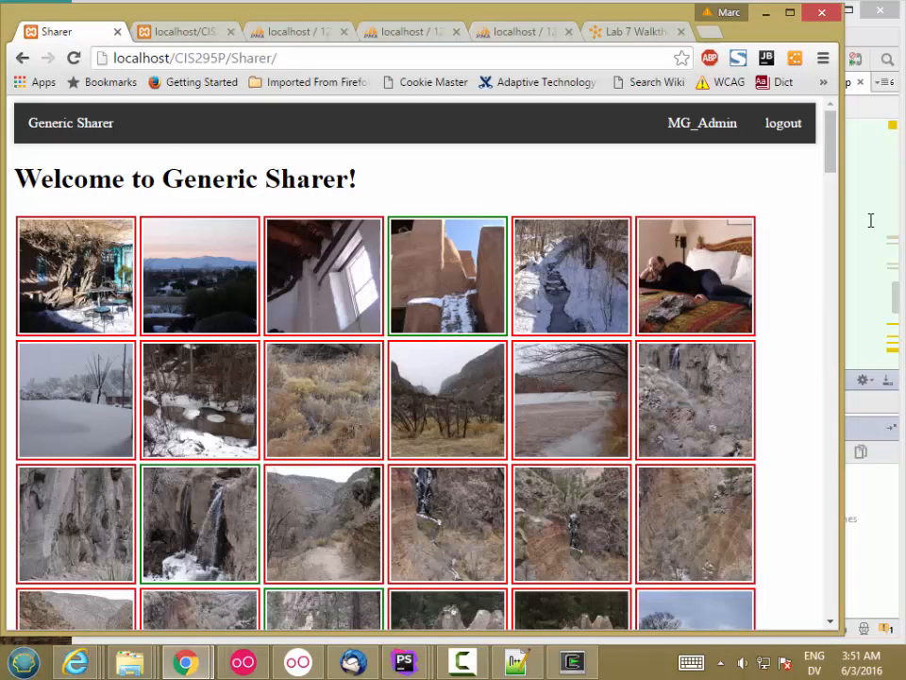
scroll(down, 3)
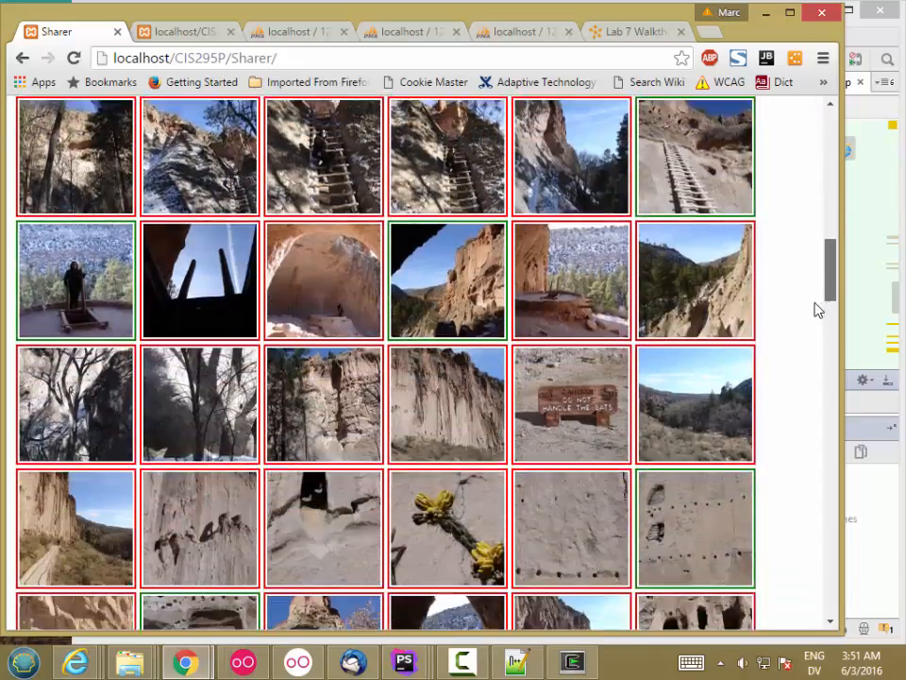
scroll(down, 3)
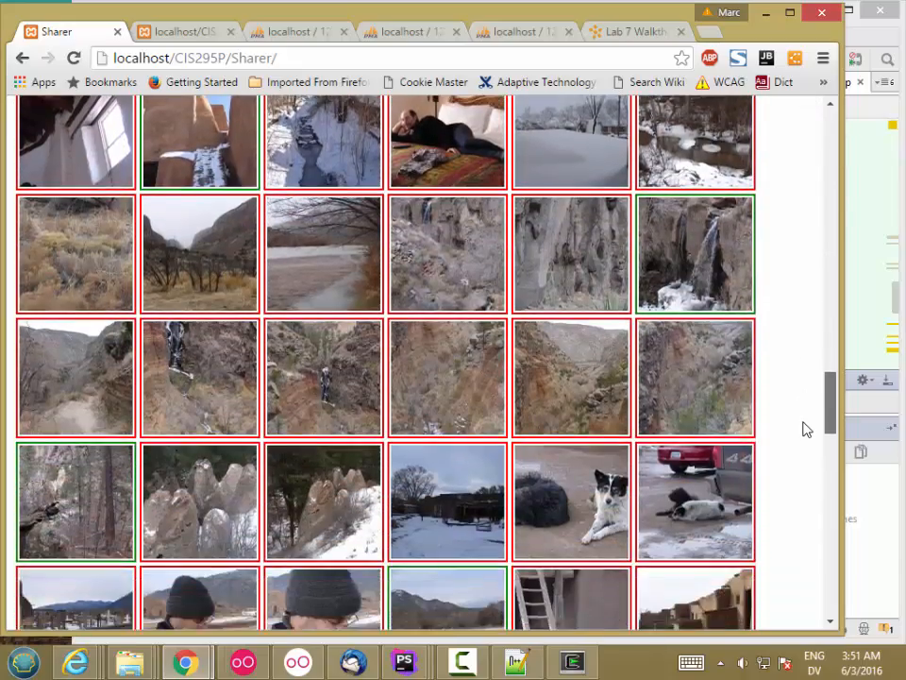
scroll(down, 3)
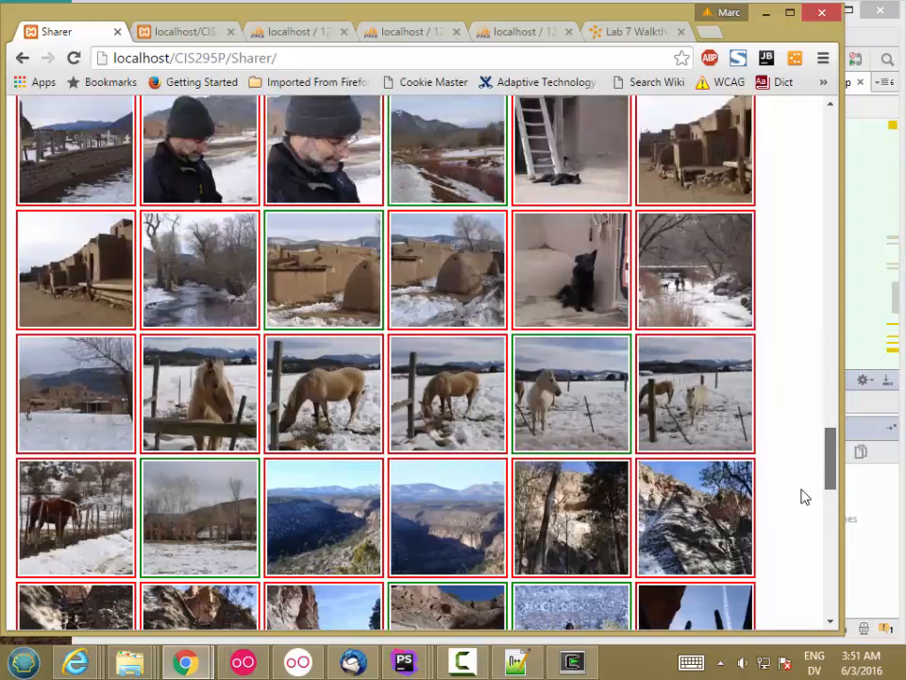
scroll(up, 3)
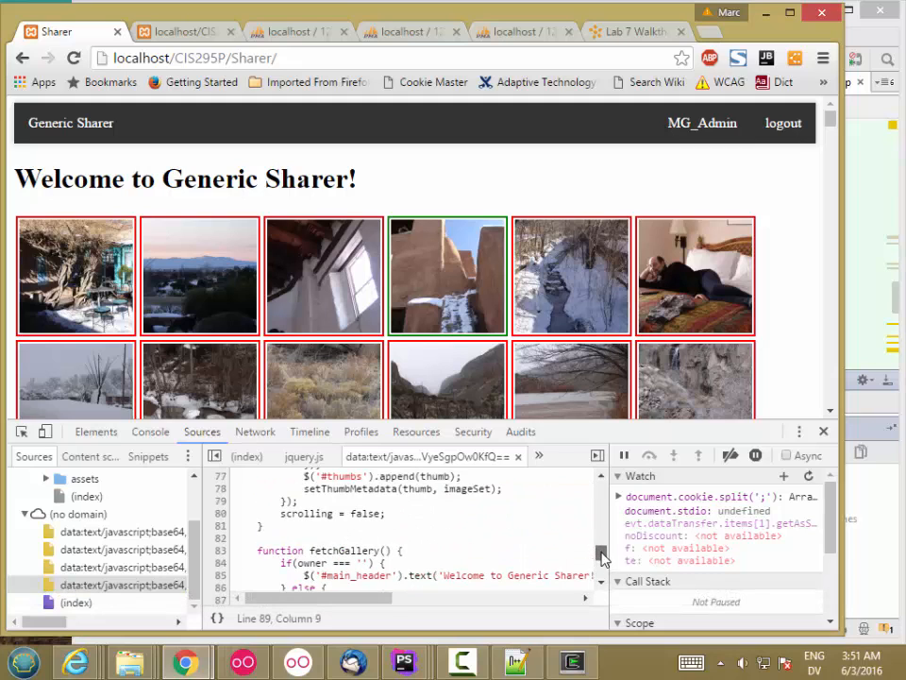
scroll(down, 3)
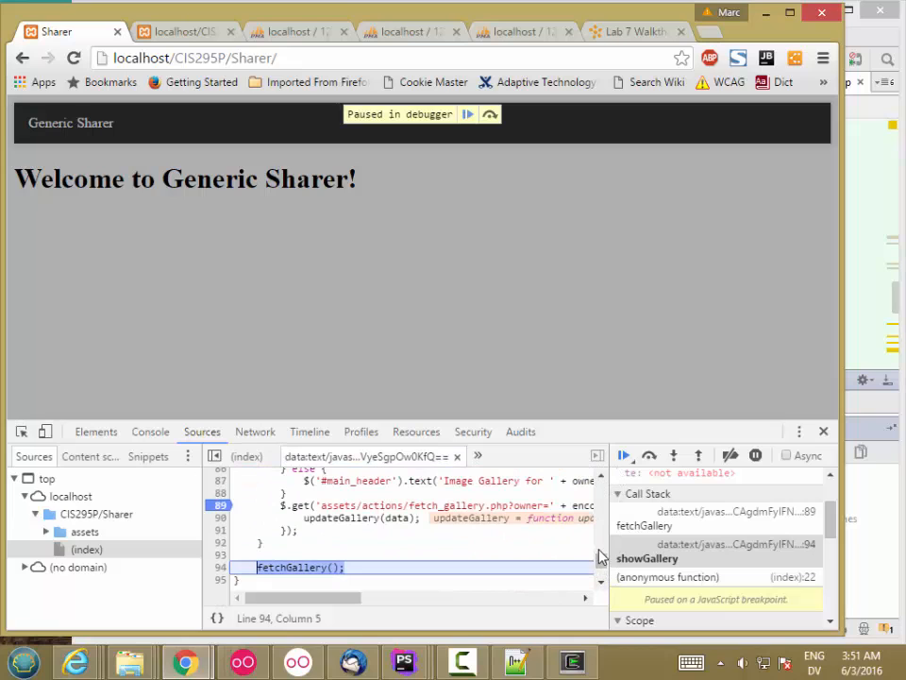
mouse_move(631, 463)
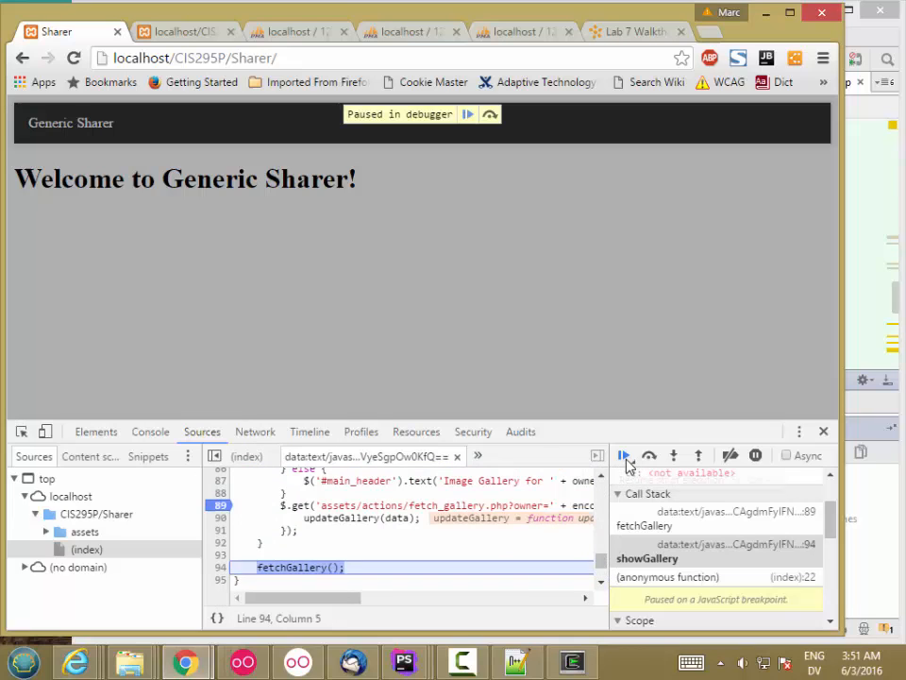
Continue to the next breakpoint and inspect the userChange and jQuery dispatch frames in the call stack.
click(649, 455)
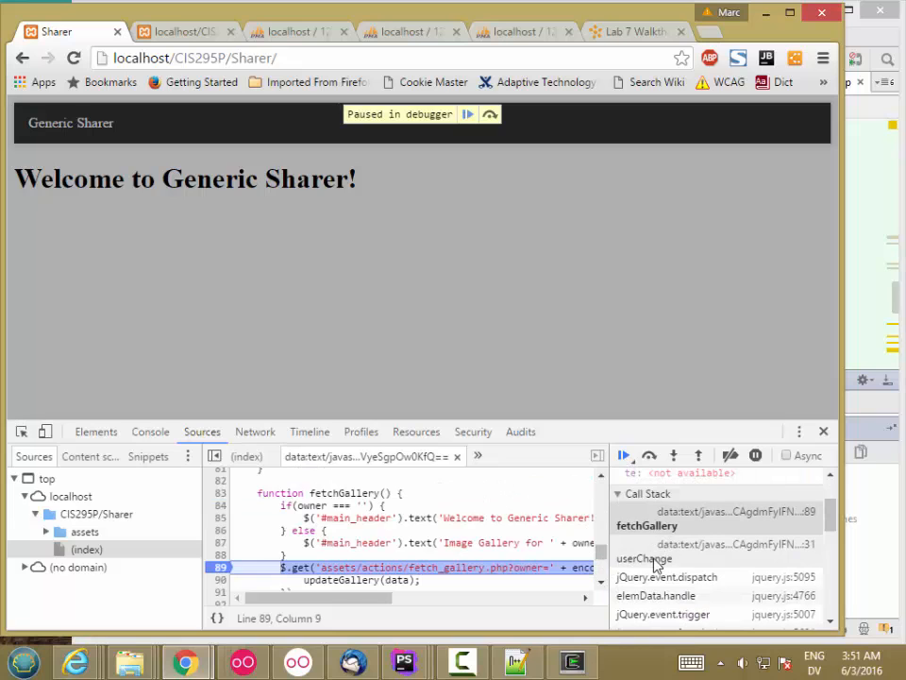
click(646, 558)
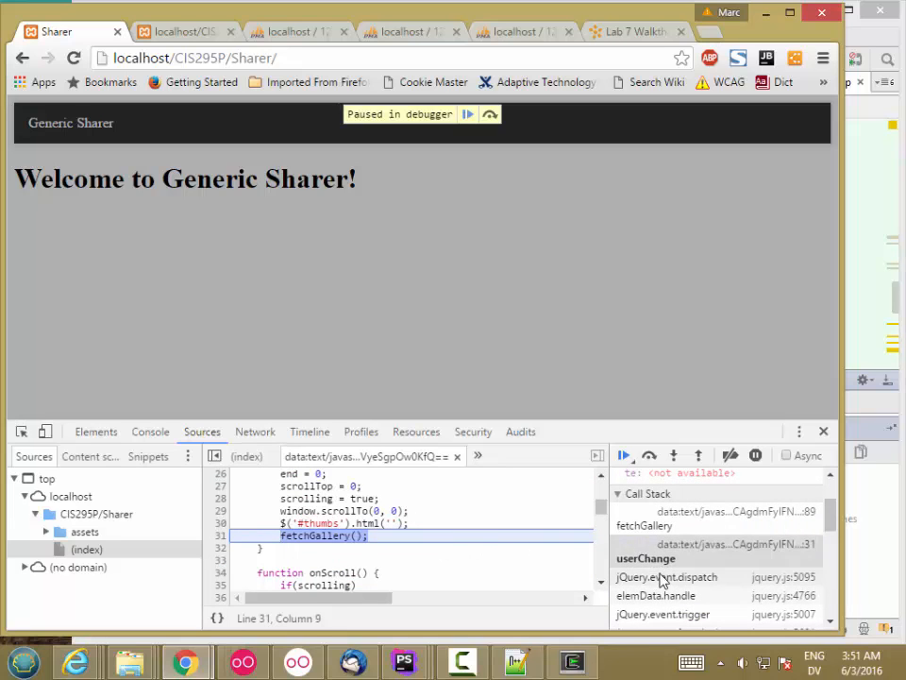
click(664, 578)
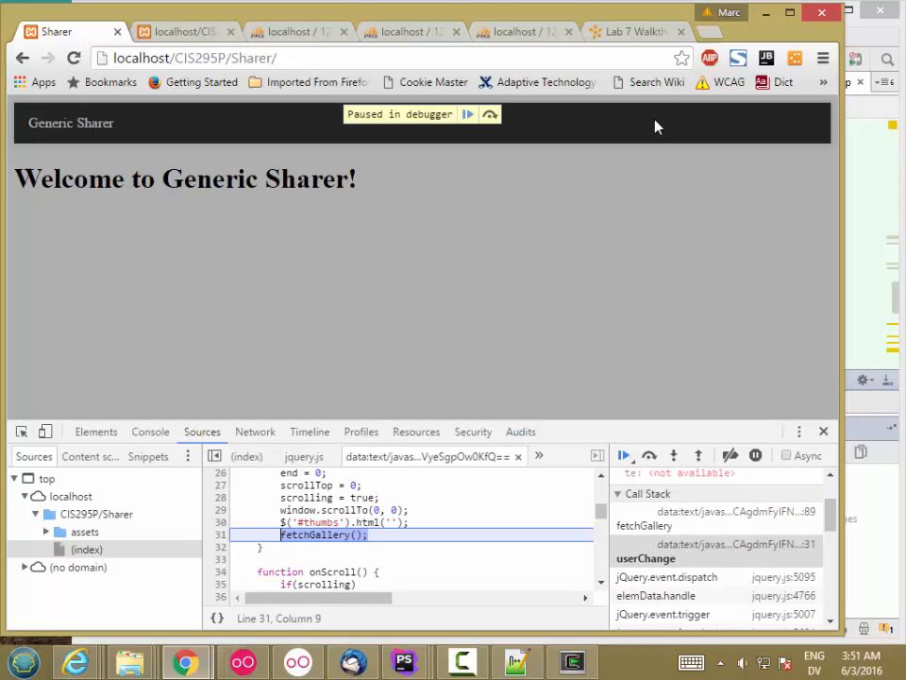
mouse_move(765, 133)
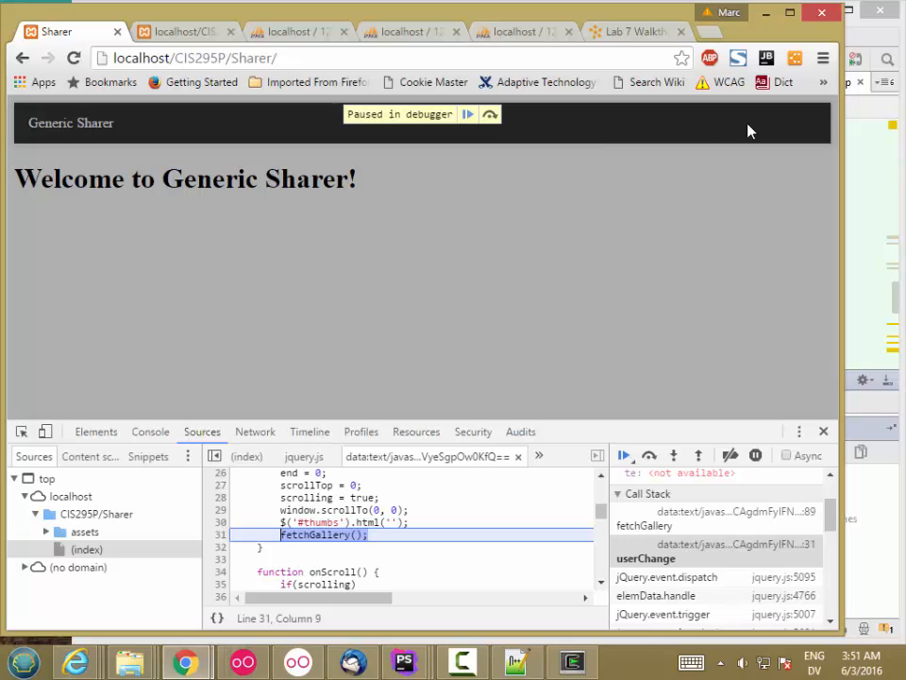
mouse_move(727, 140)
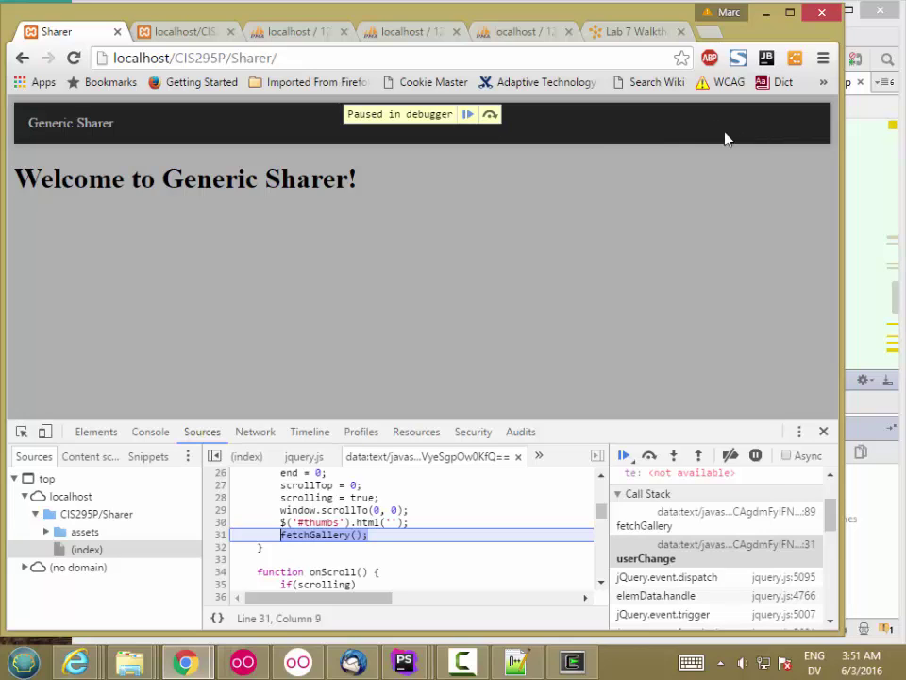
mouse_move(464, 438)
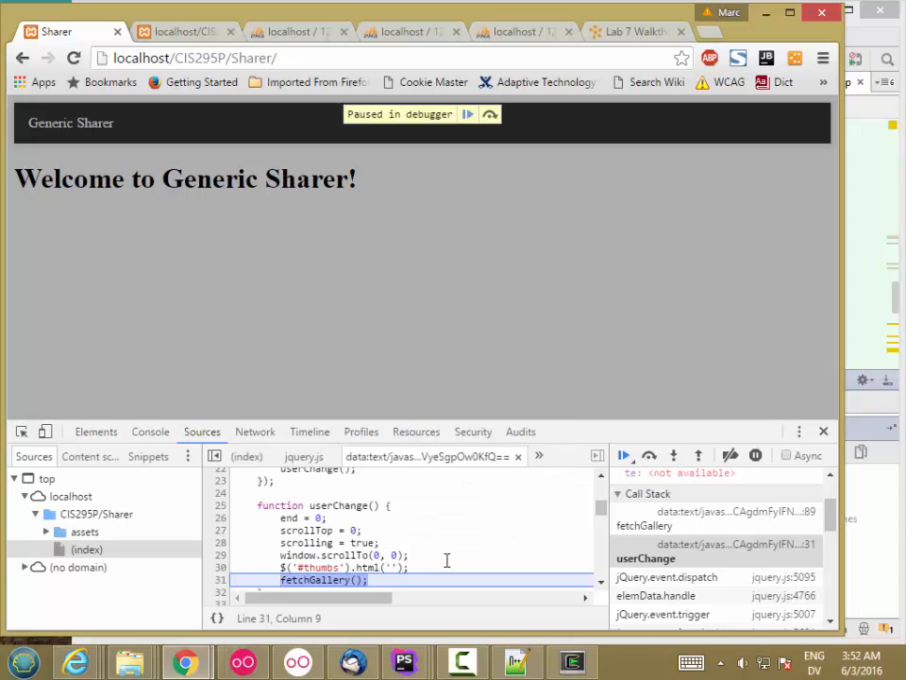
mouse_move(563, 525)
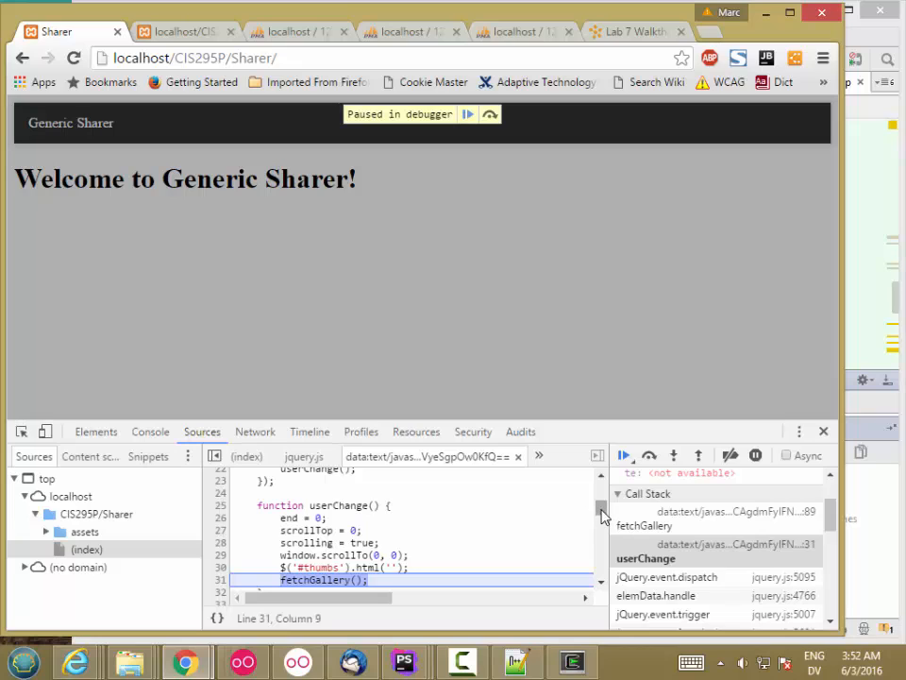
scroll(down, 3)
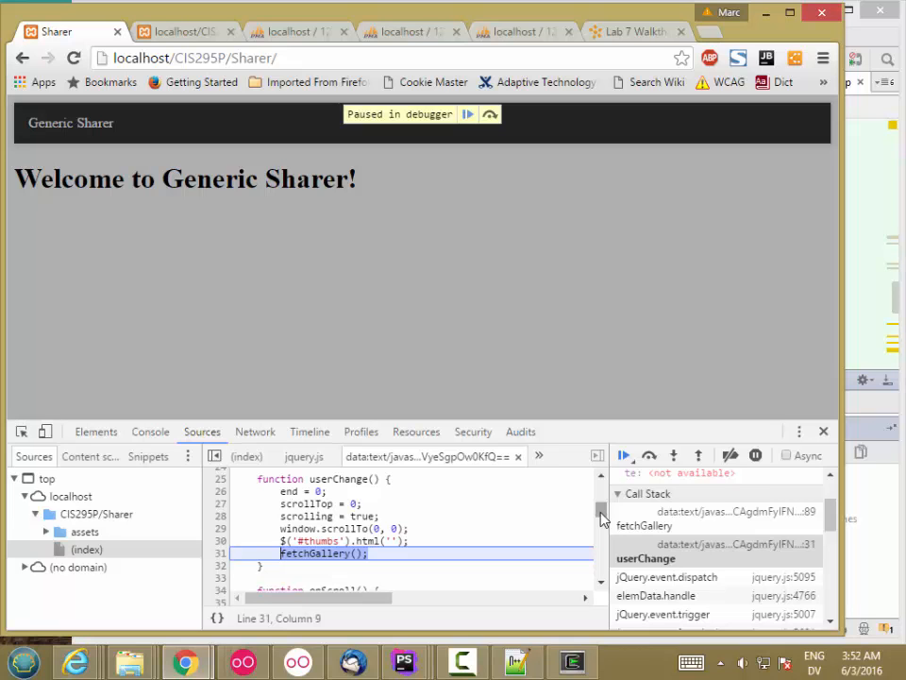
mouse_move(626, 455)
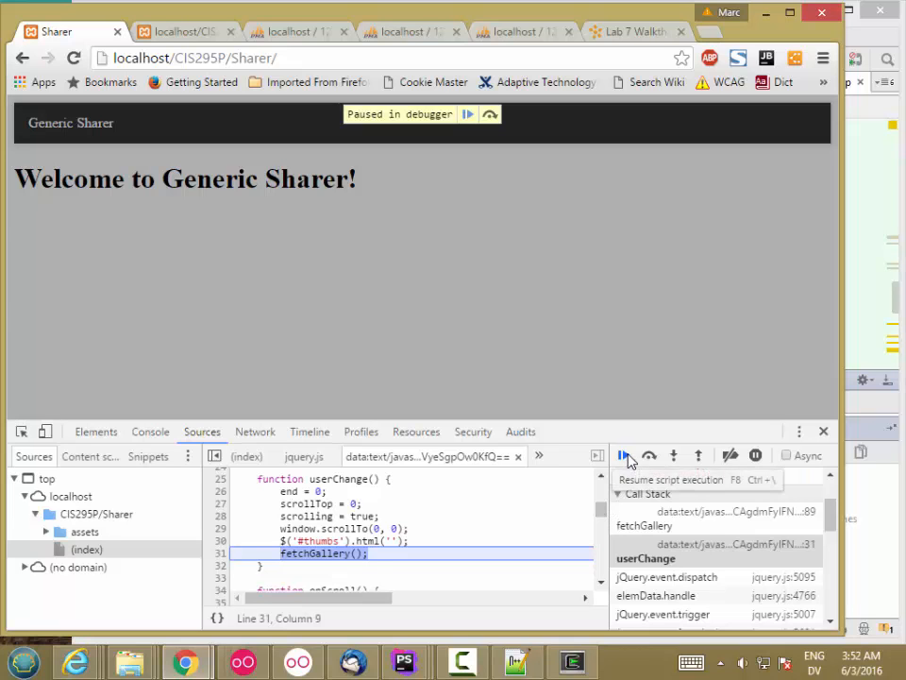
Resume script execution so the gallery thumbnails load again.
click(627, 455)
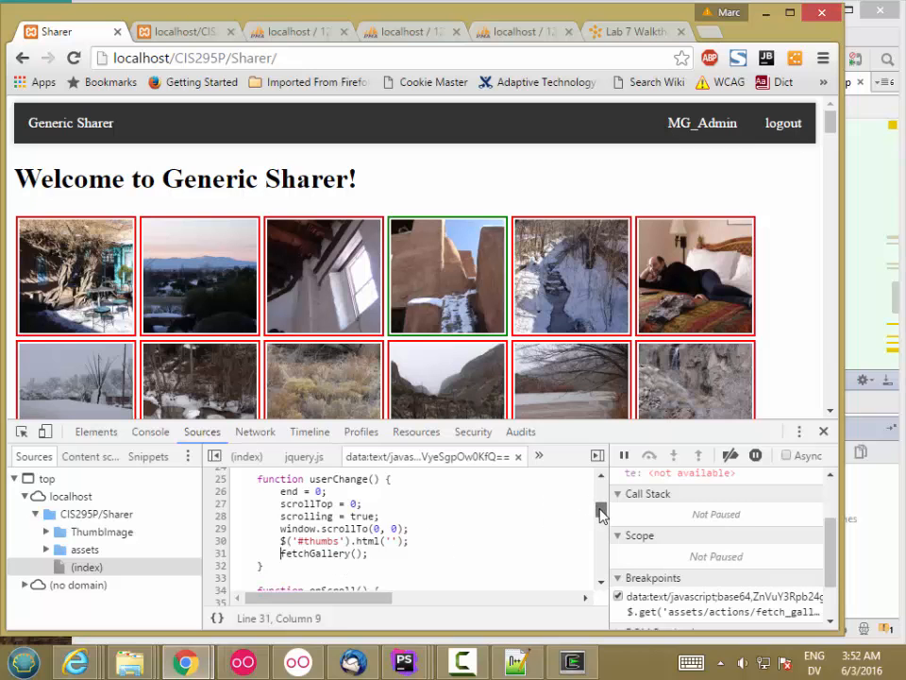
scroll(down, 3)
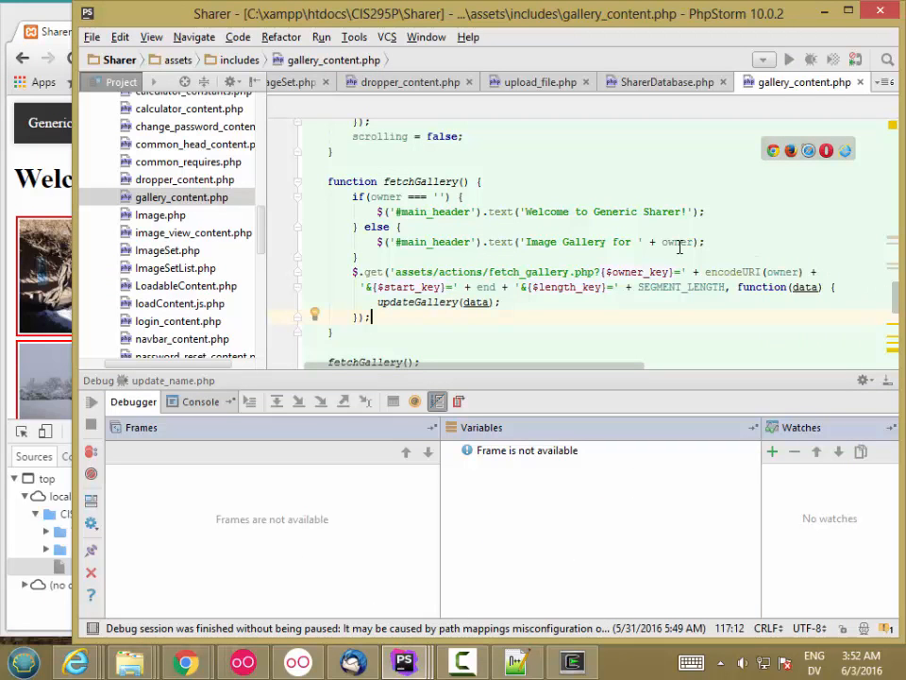
mouse_move(503, 197)
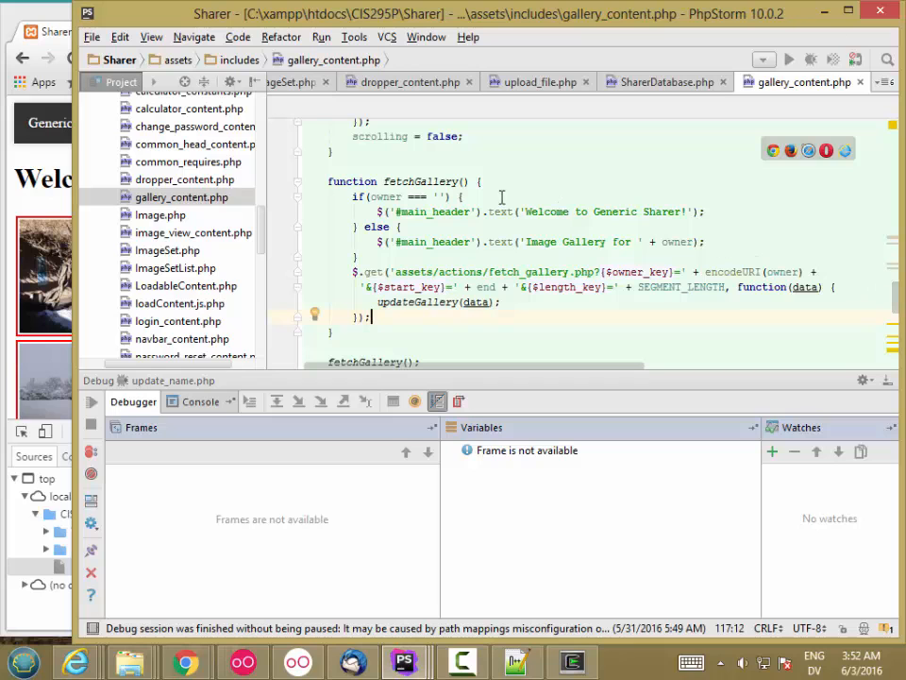
Declare var fetching = false among showGallery's variables in gallery_content.php.
scroll(up, 3)
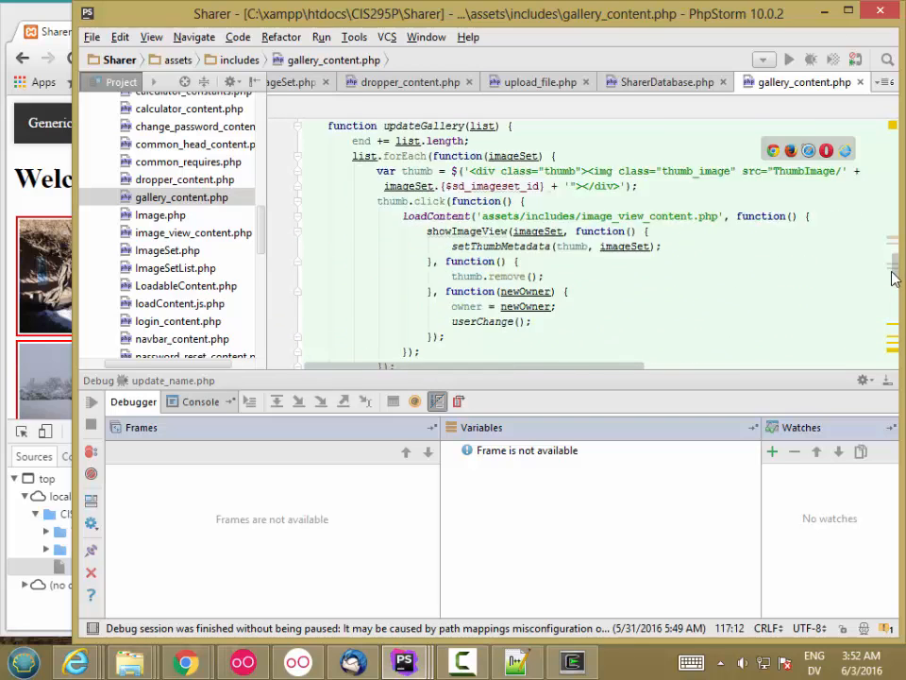
scroll(up, 3)
text(var)
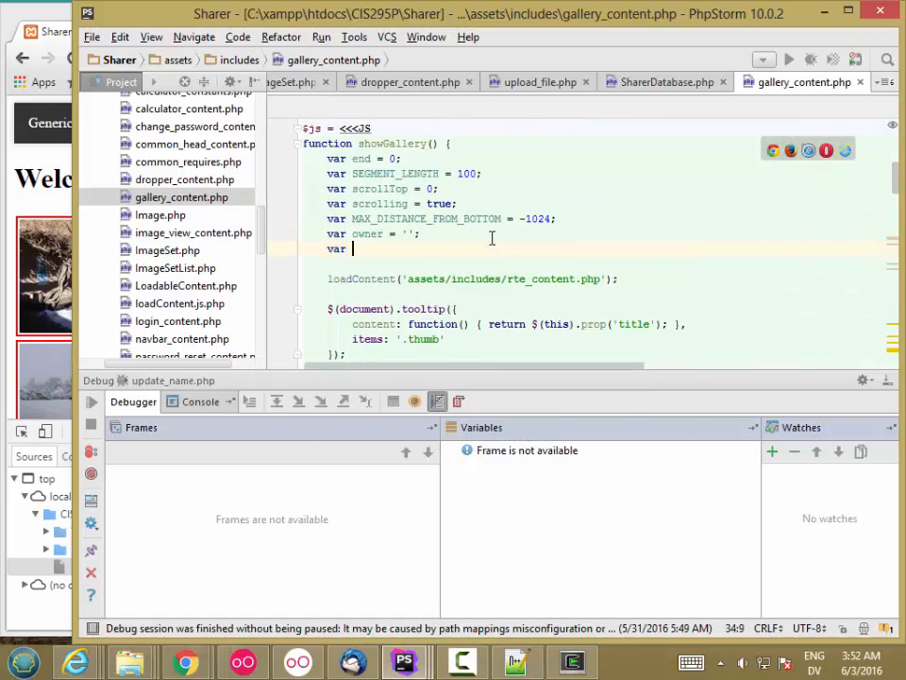
text(fetching =)
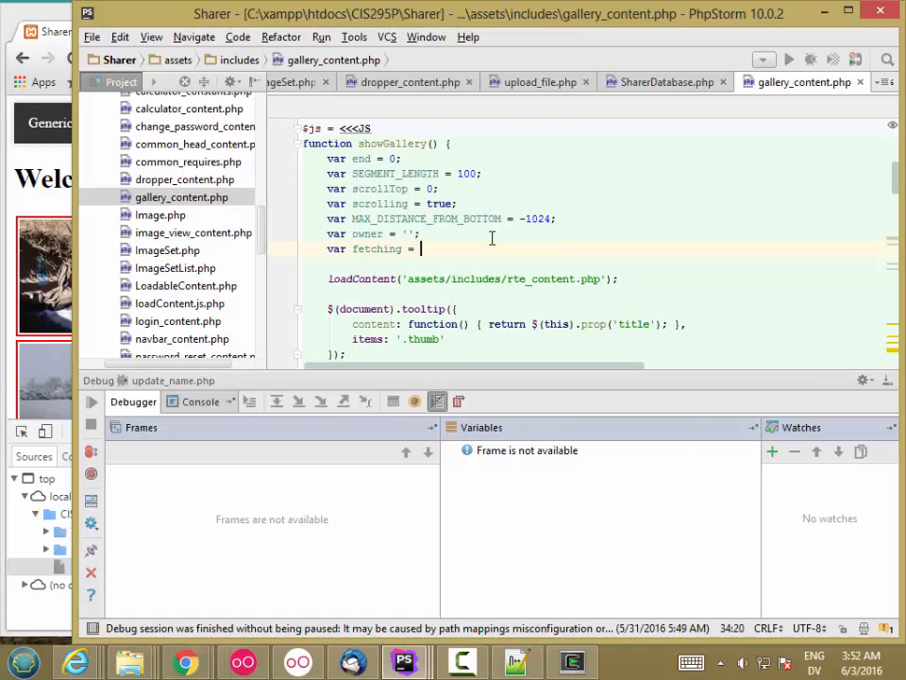
text(false)
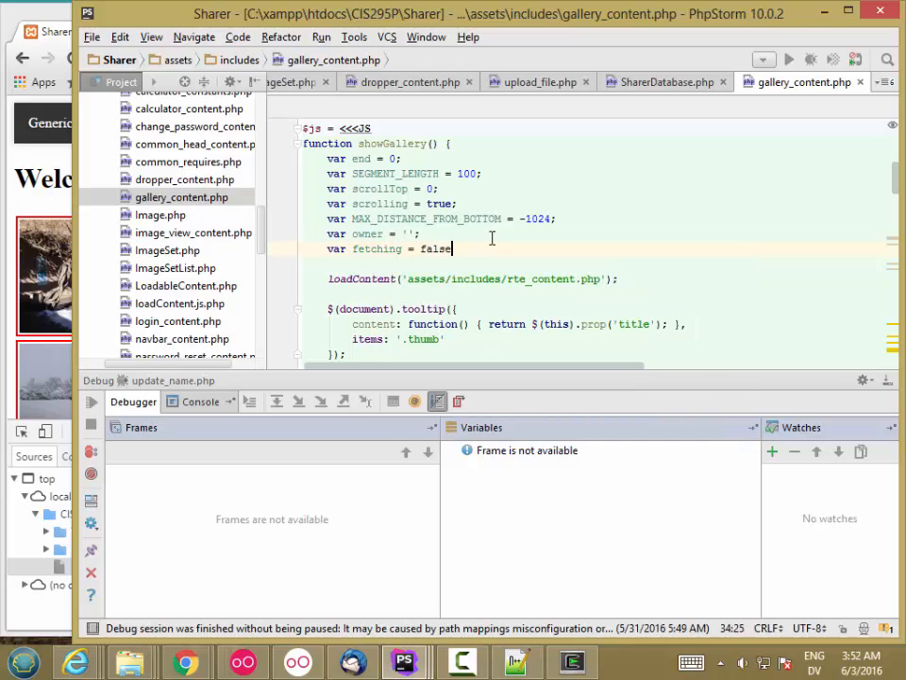
scroll(down, 3)
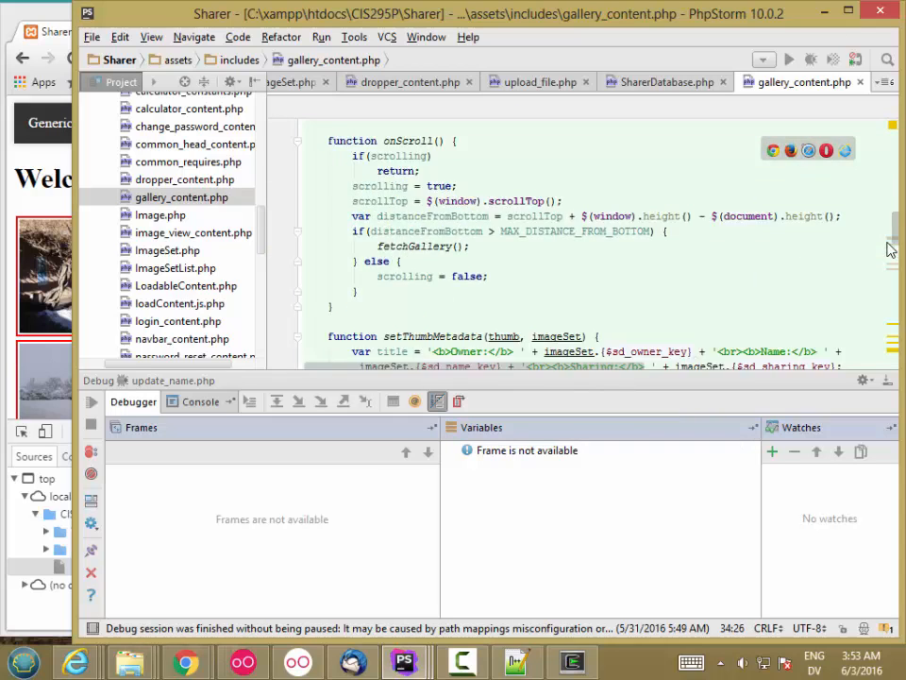
scroll(down, 3)
text(if(f)
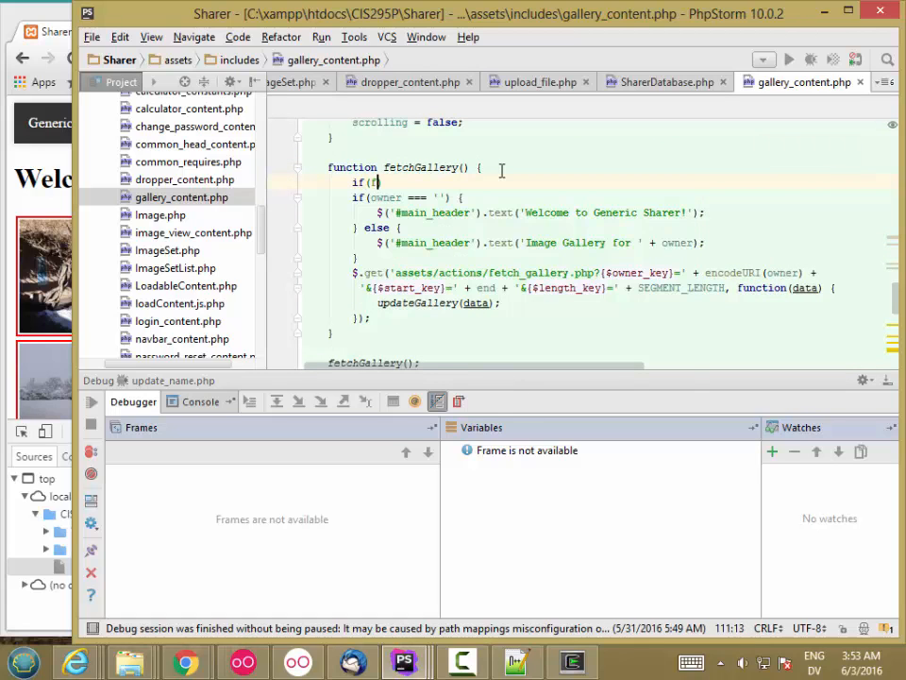
Guard fetchGallery with if(fetching) return; and set fetching = true before the request.
text(fetching))
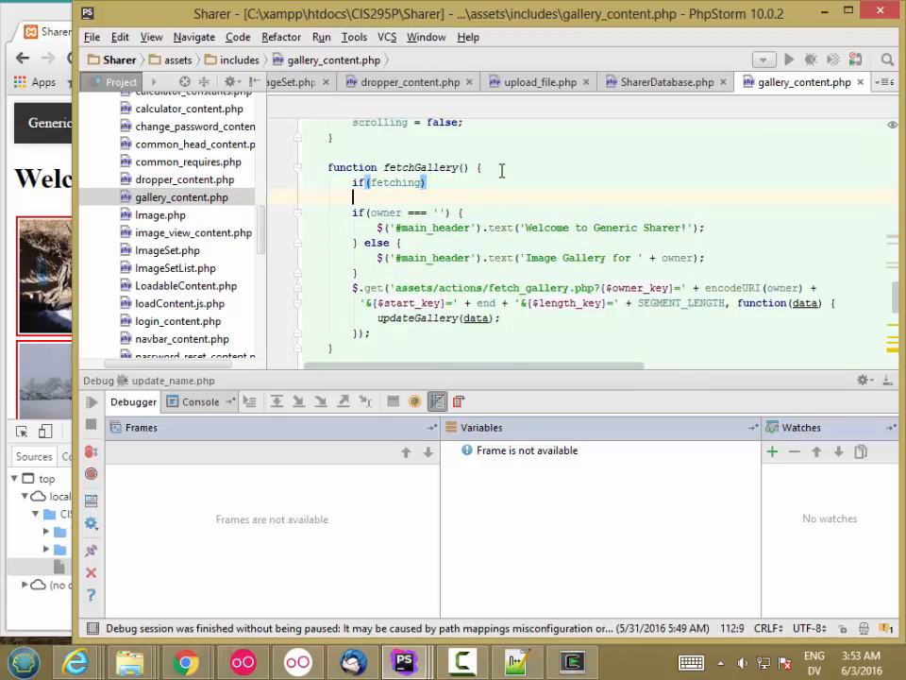
text(return;)
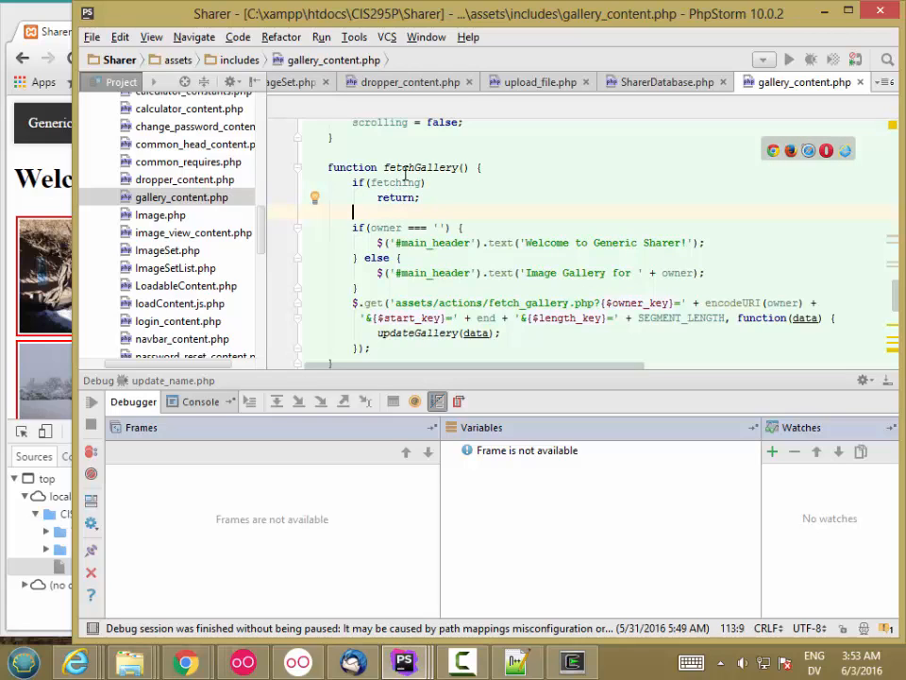
text(fetching)
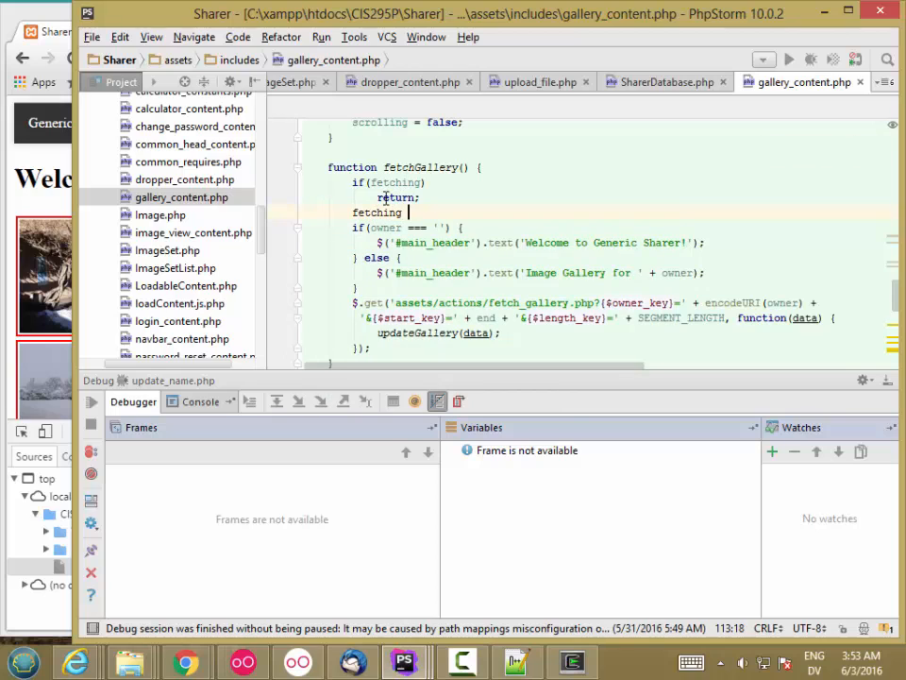
text(= true;)
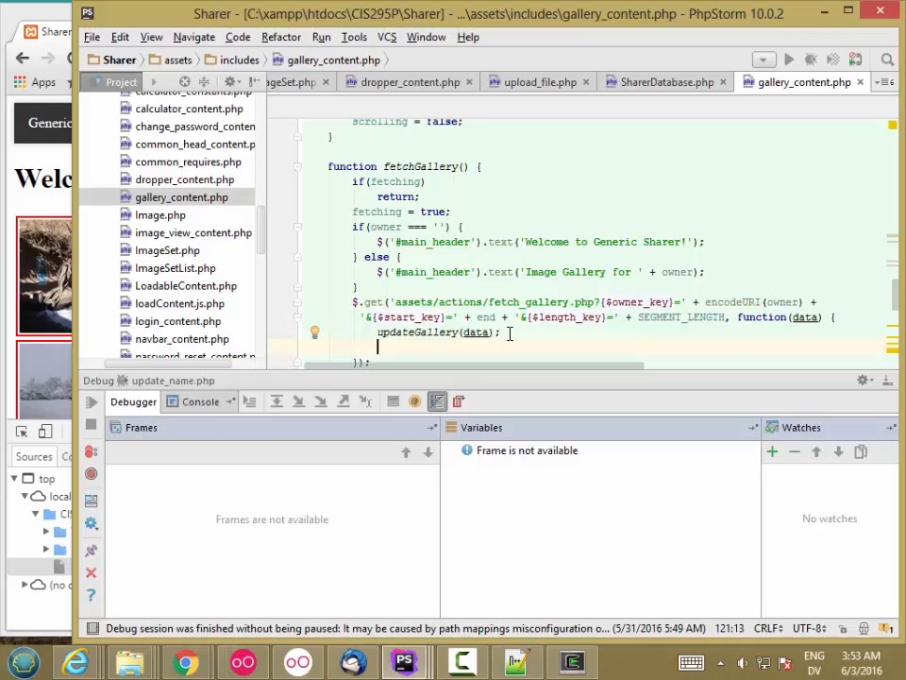
Reset fetching = false after updateGallery(data), then view the network request list in Chrome.
text(fetching = f)
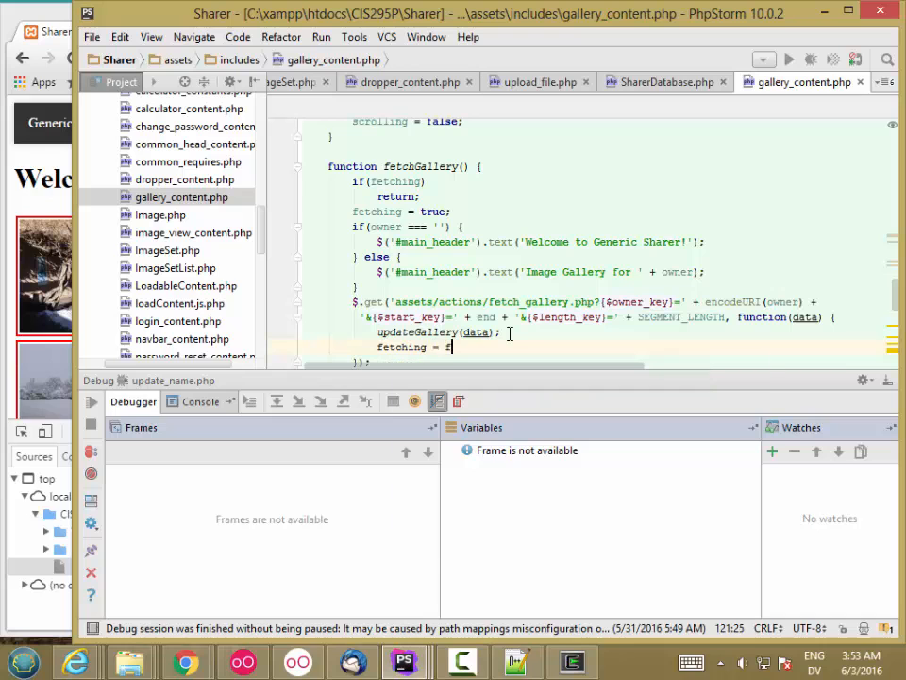
text(alse;)
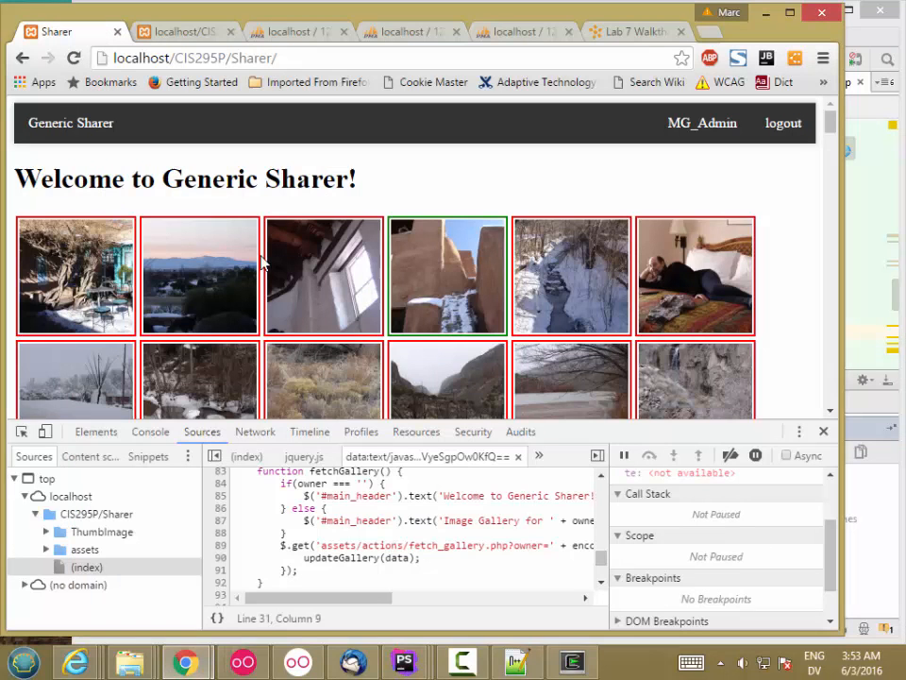
mouse_move(188, 455)
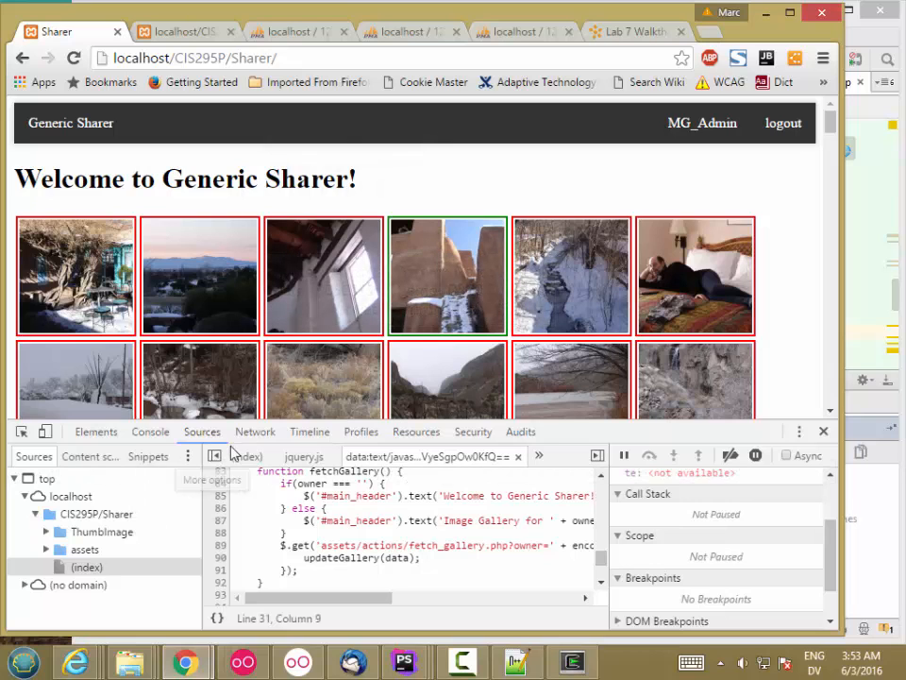
click(255, 430)
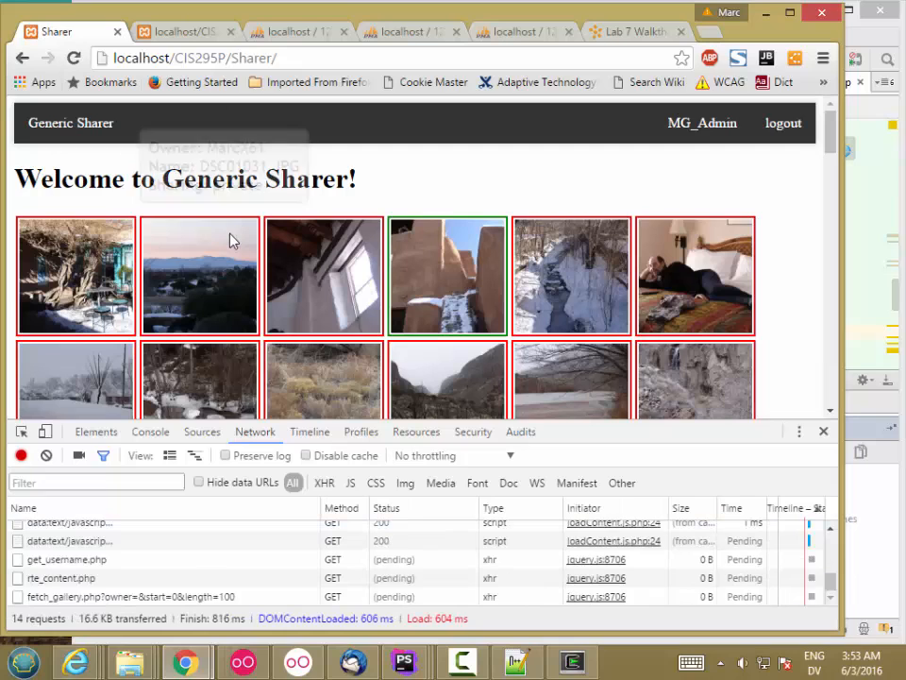
Check the fetch_gallery.php JSON response in the Network tab and close the developer tools.
scroll(down, 3)
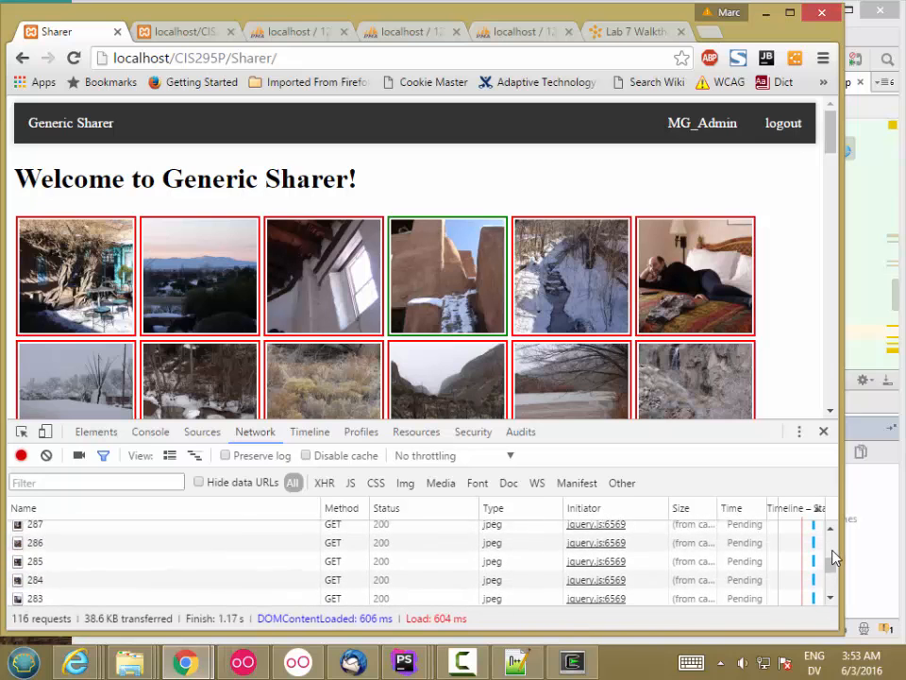
scroll(up, 3)
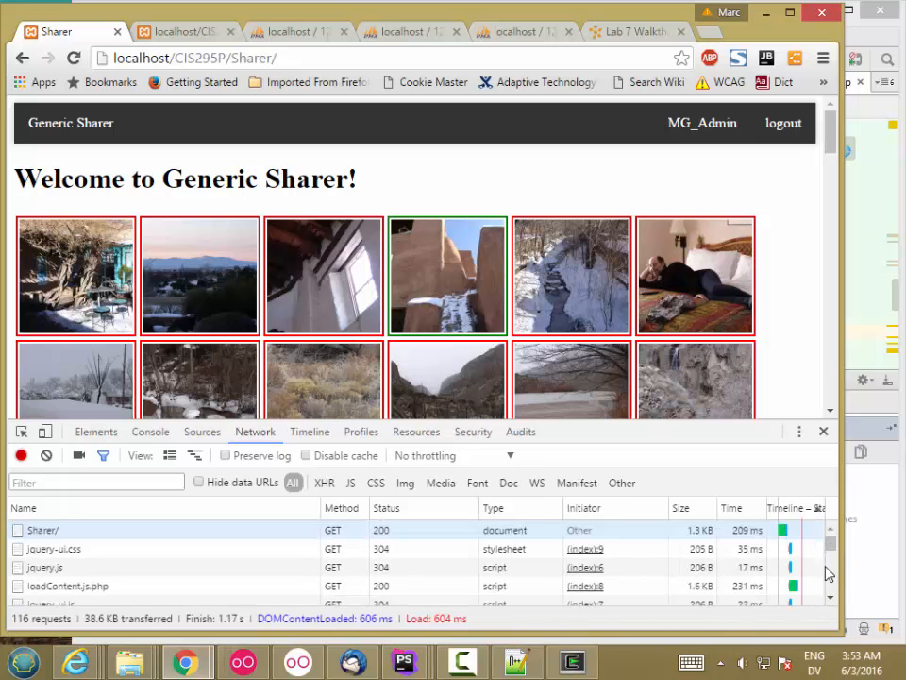
scroll(down, 3)
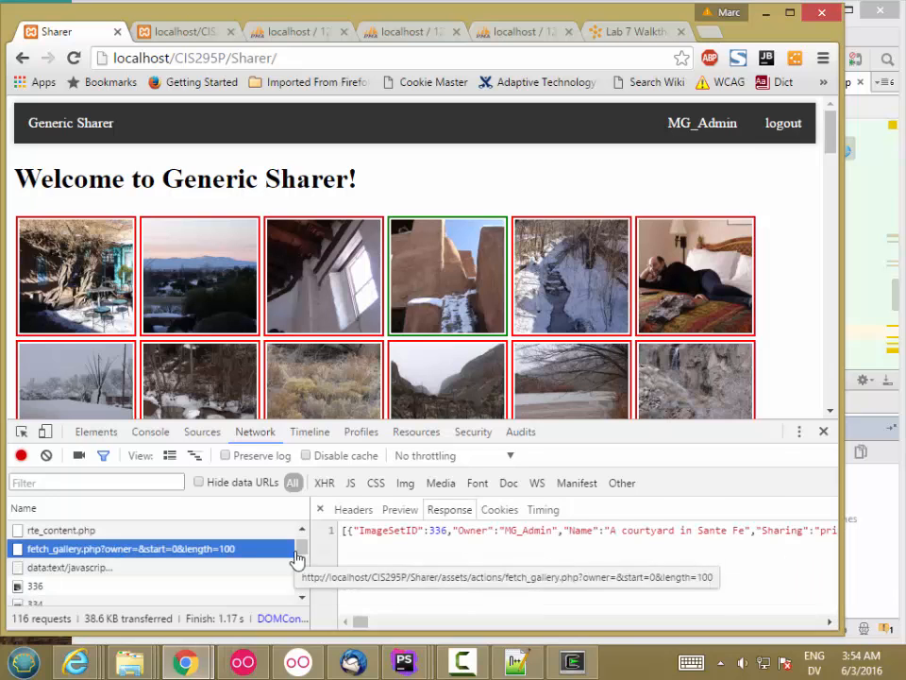
scroll(up, 3)
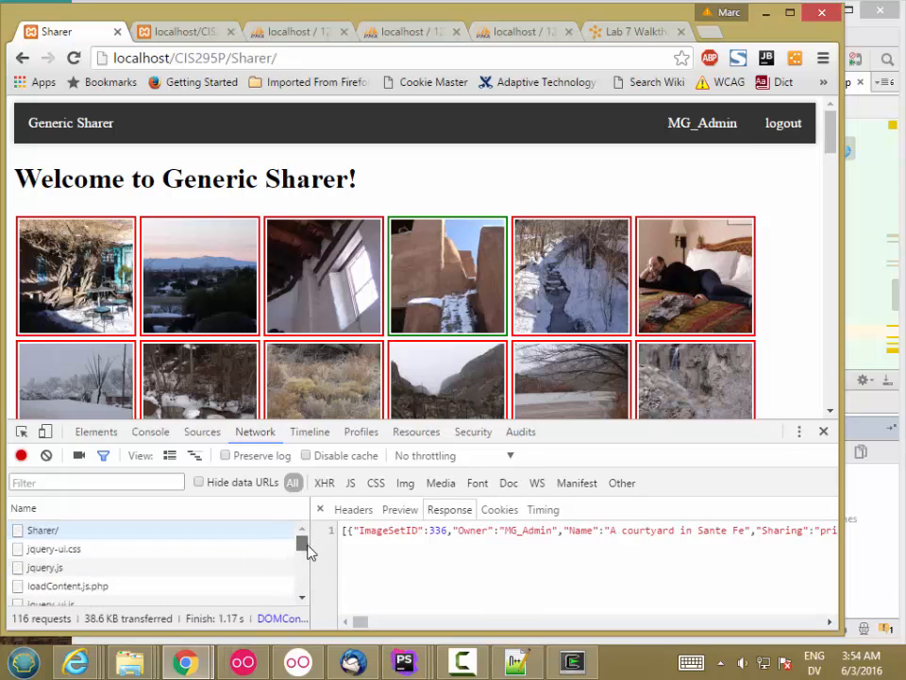
click(824, 430)
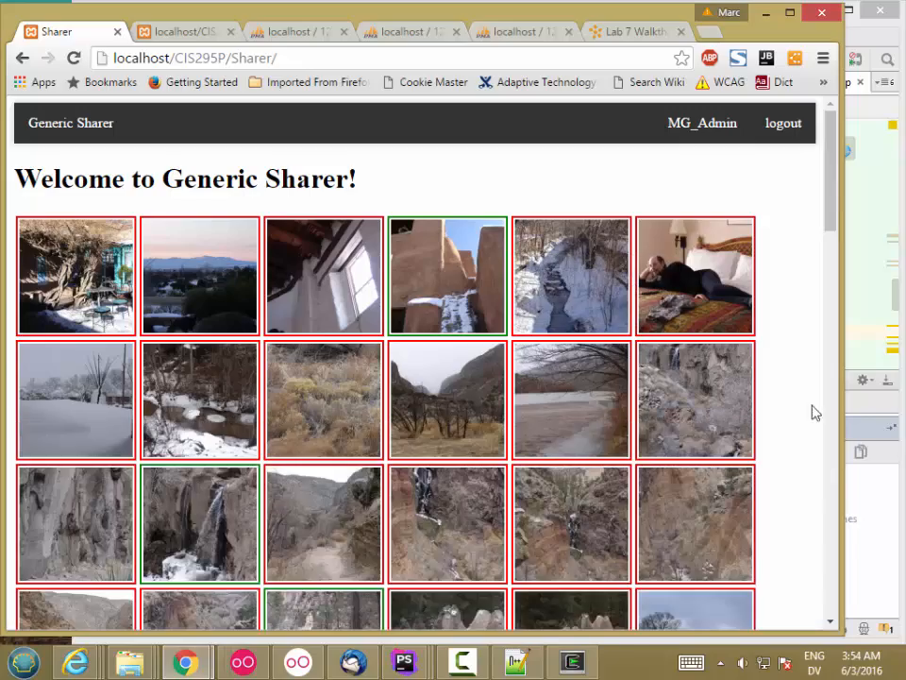
Scroll down the gallery page as more photos keep loading.
scroll(down, 3)
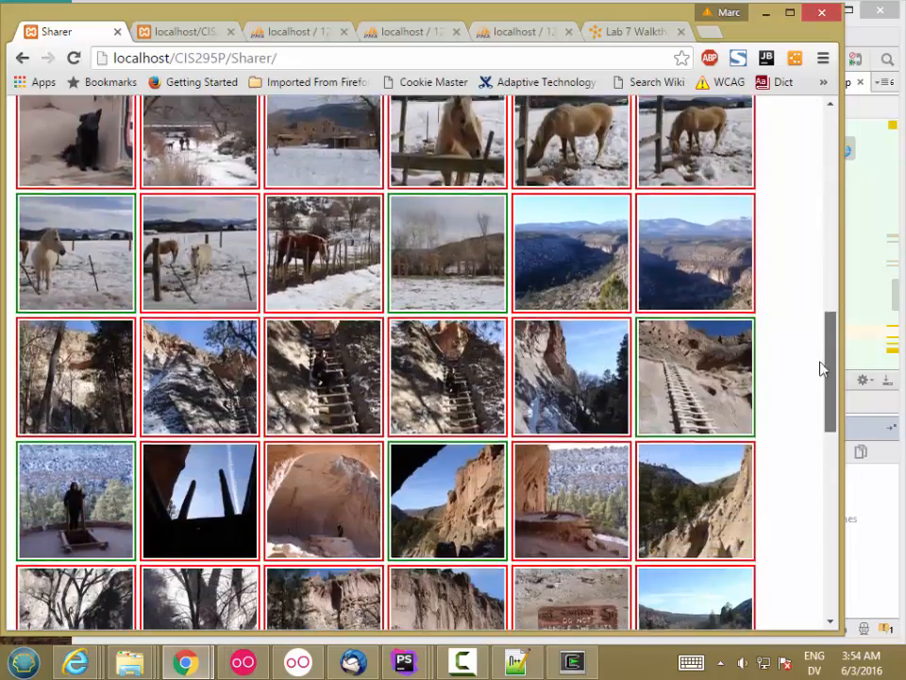
scroll(down, 3)
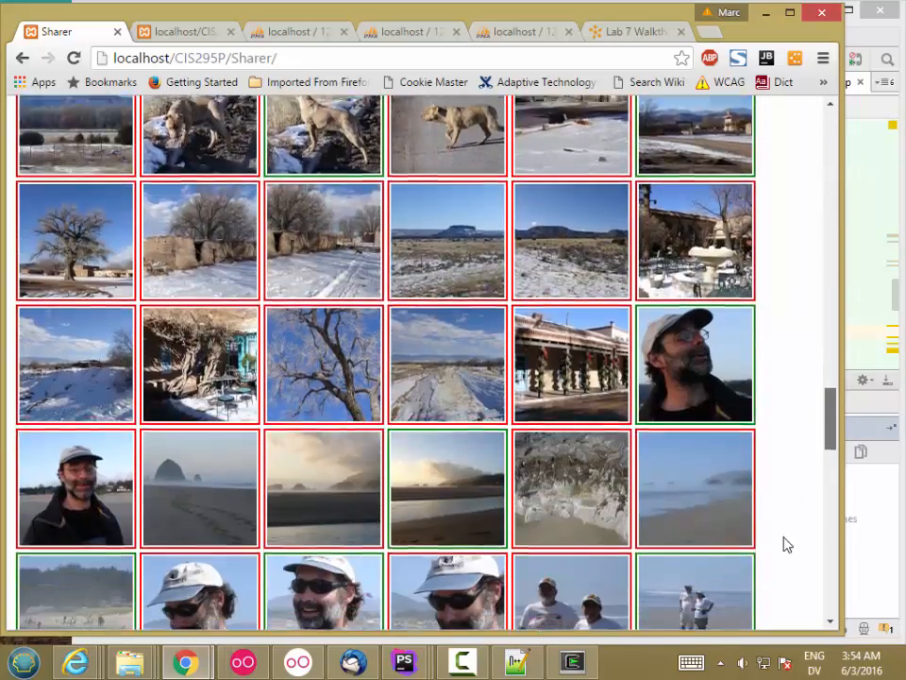
scroll(down, 3)
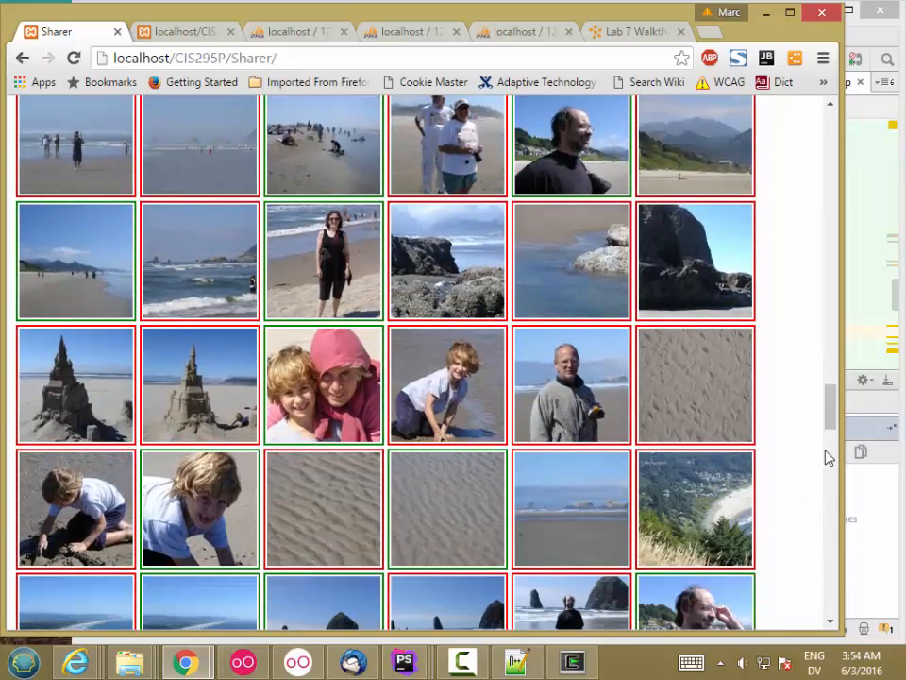
scroll(down, 3)
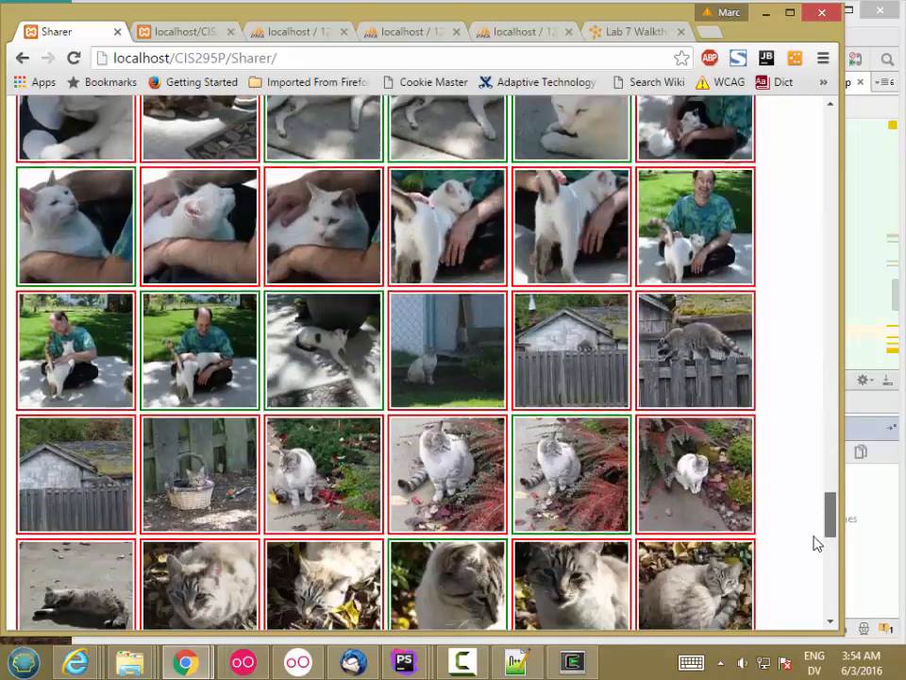
scroll(down, 3)
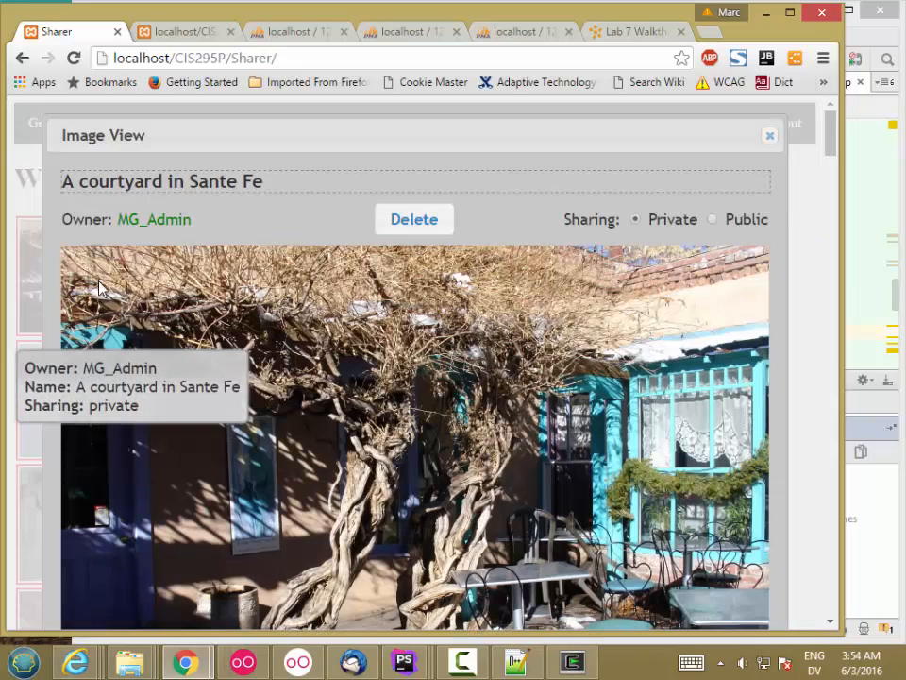
mouse_move(494, 343)
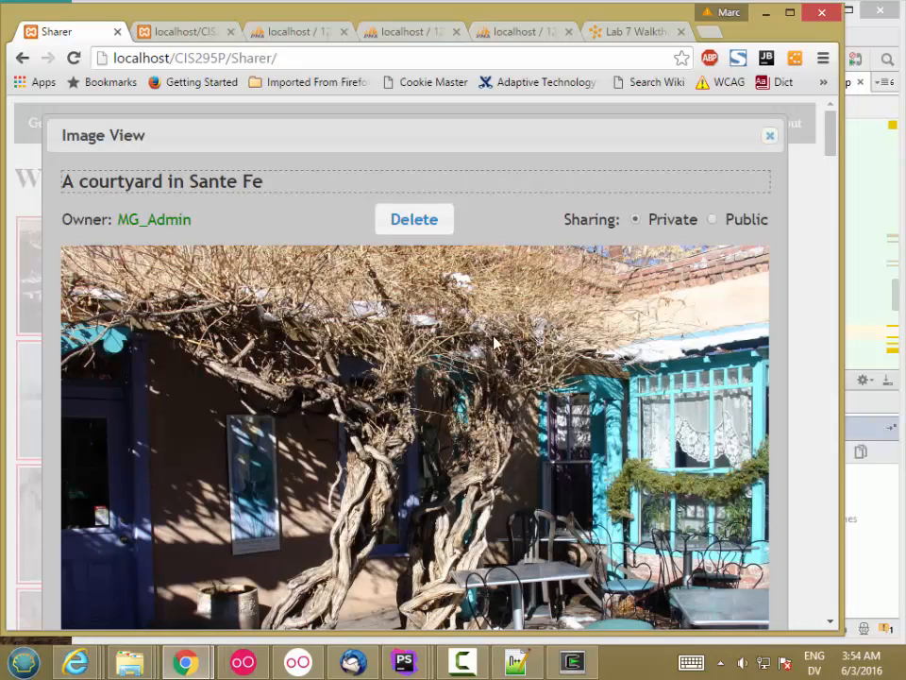
mouse_move(410, 319)
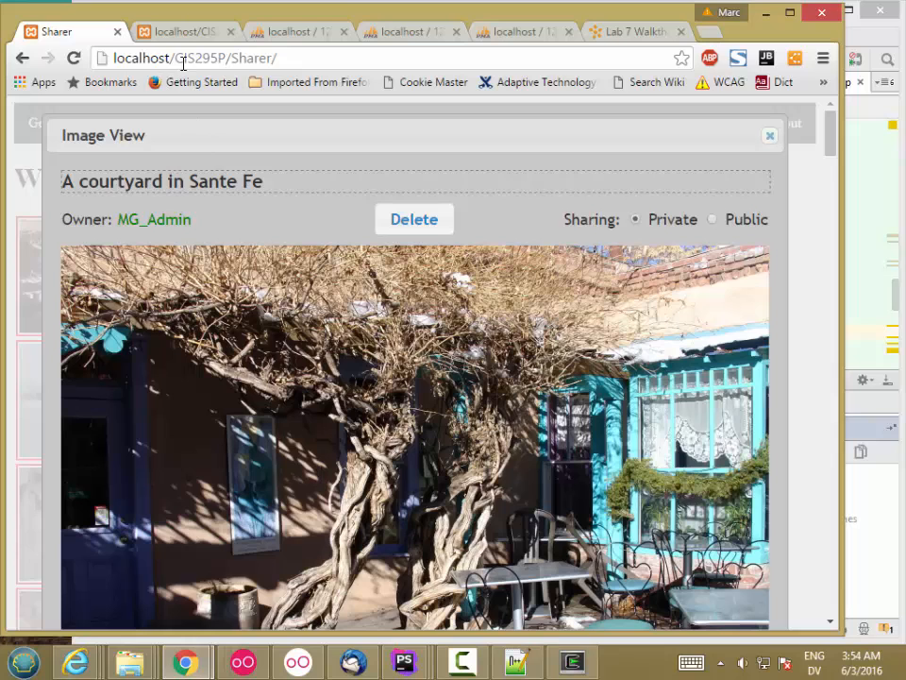
mouse_move(735, 246)
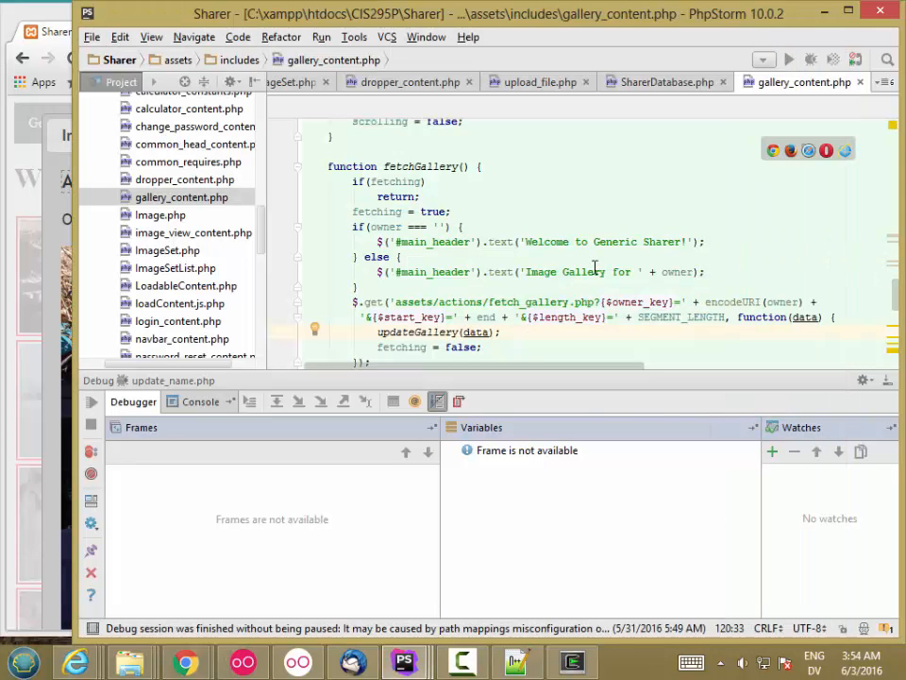
Bring up image_view_content.php and locate showImageView setting the PageImage source.
scroll(up, 3)
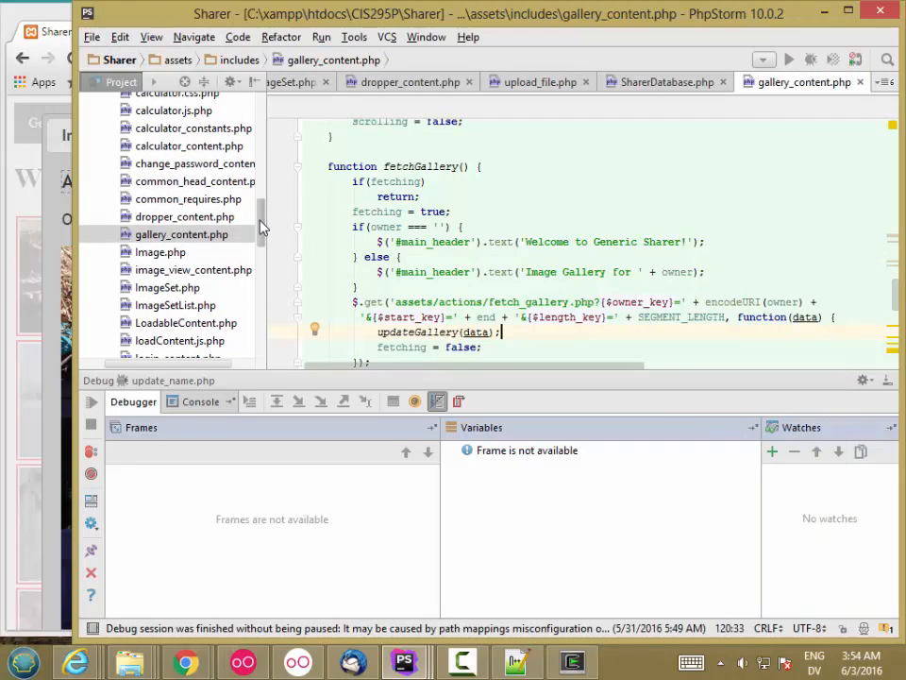
click(192, 268)
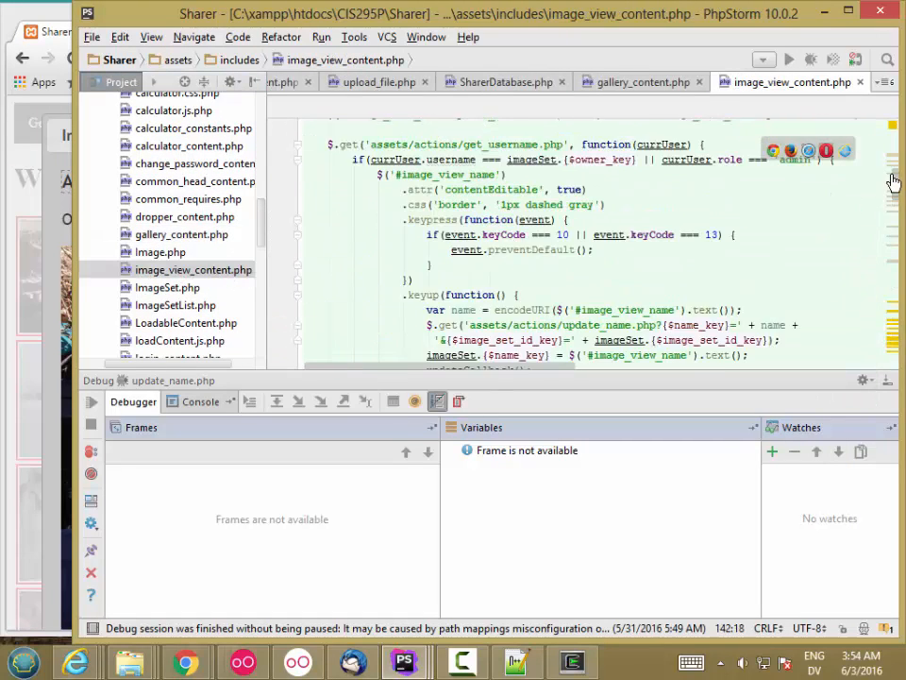
scroll(up, 3)
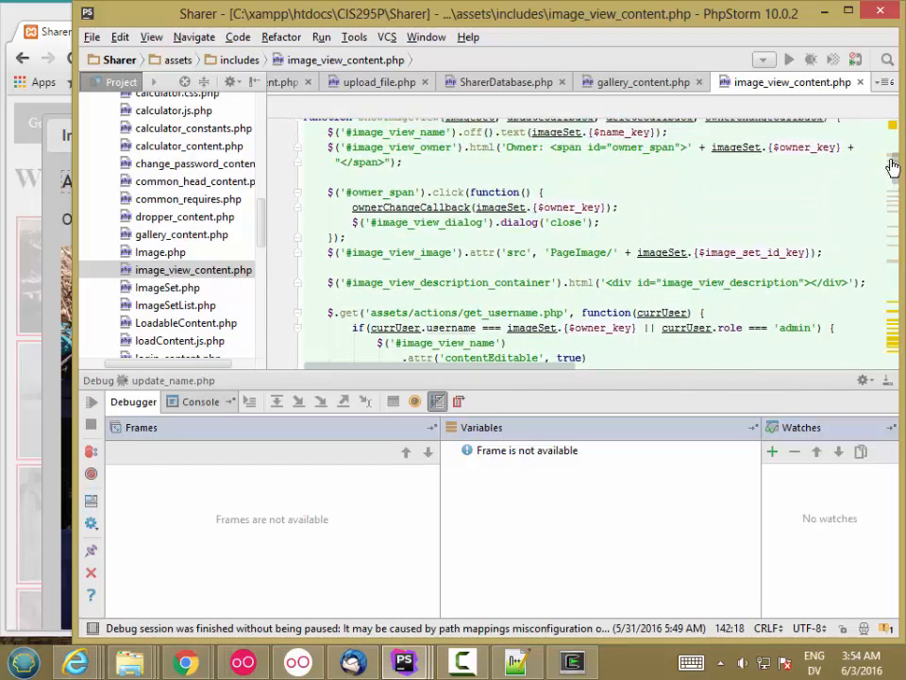
scroll(up, 3)
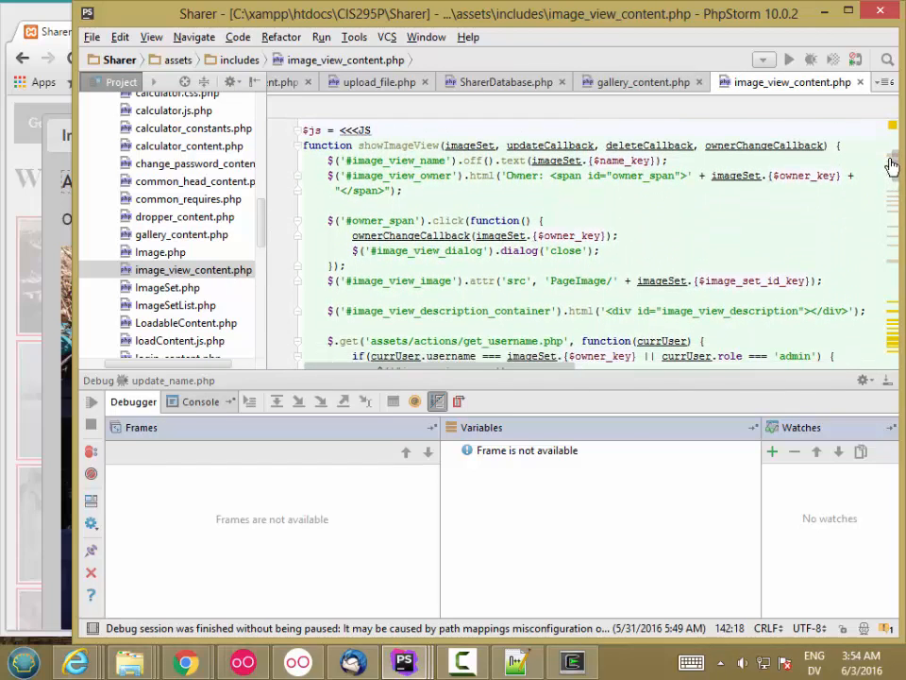
scroll(down, 3)
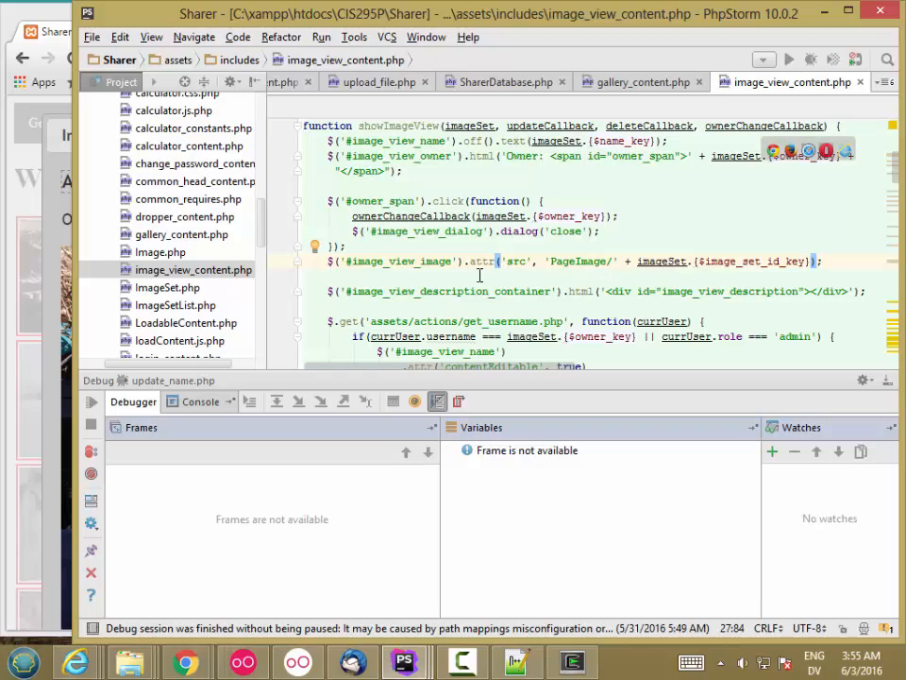
mouse_move(599, 247)
text($('#image_view_image'))
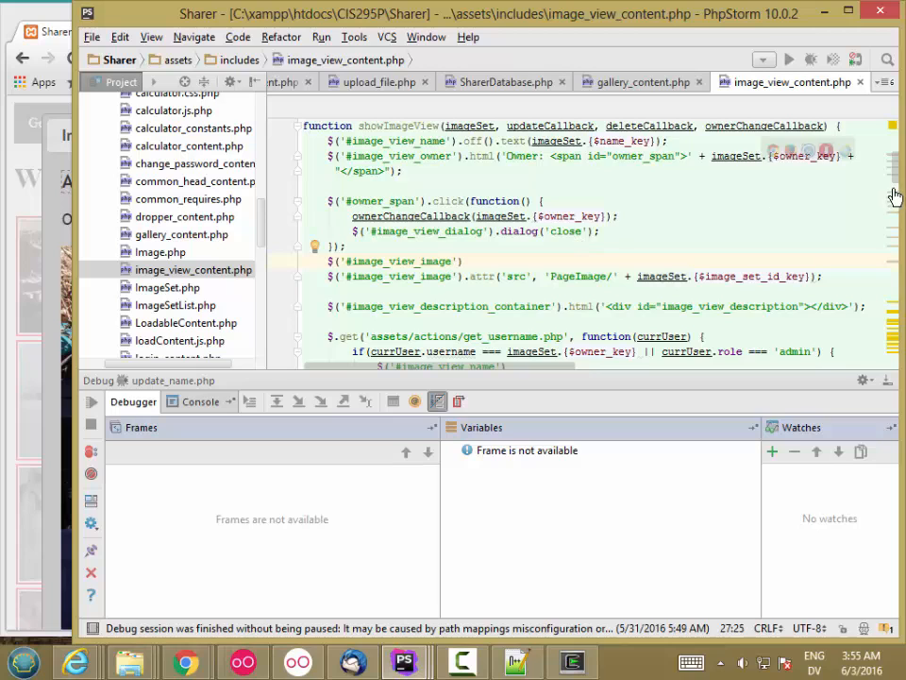
scroll(down, 3)
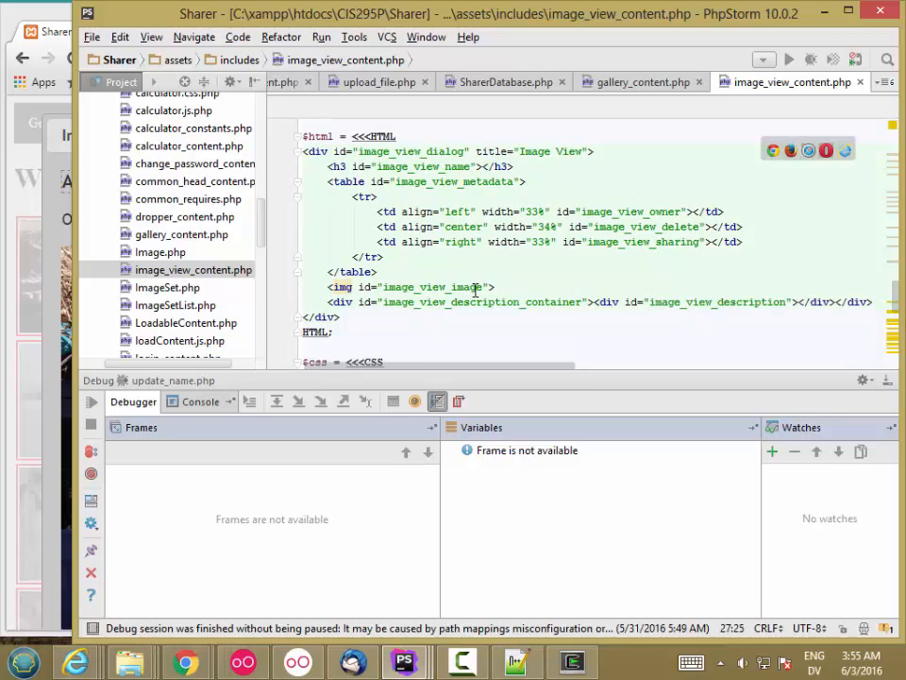
Turn the image_view_image img tag into an empty div with a closing </div>.
double_click(342, 287)
text(div)
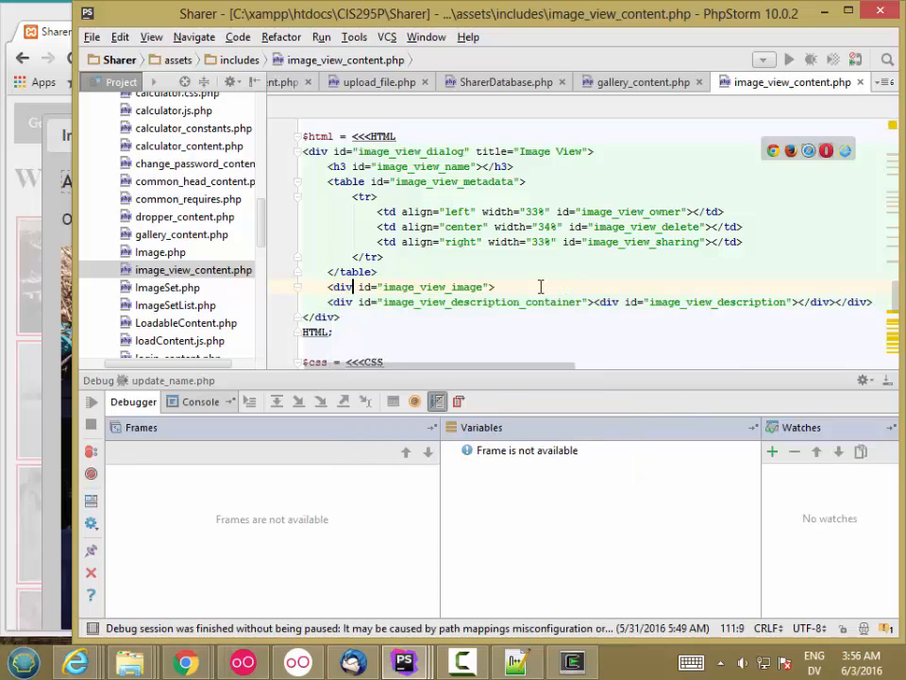
text(</div>)
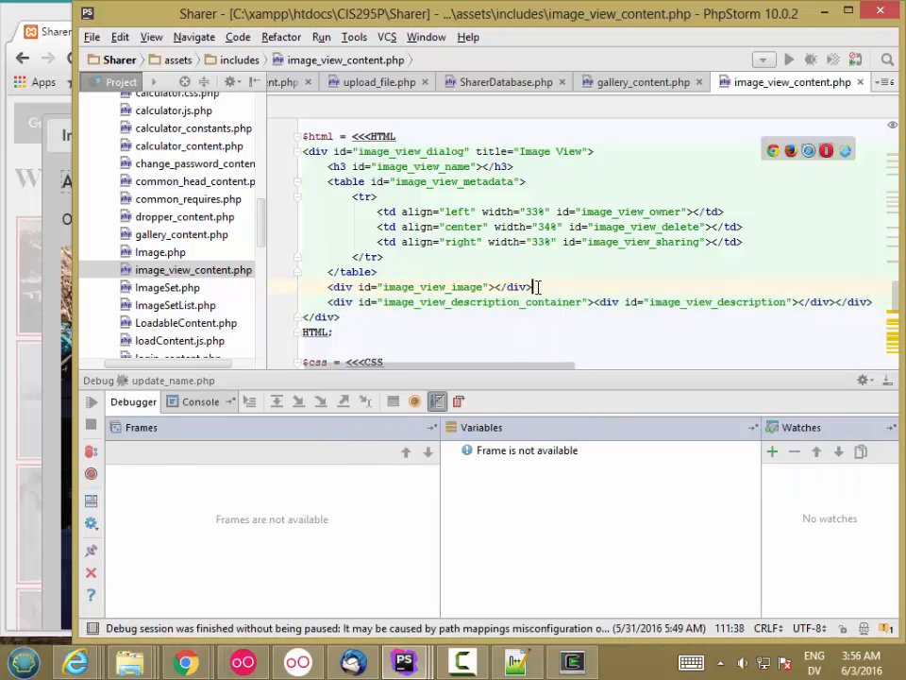
scroll(down, 3)
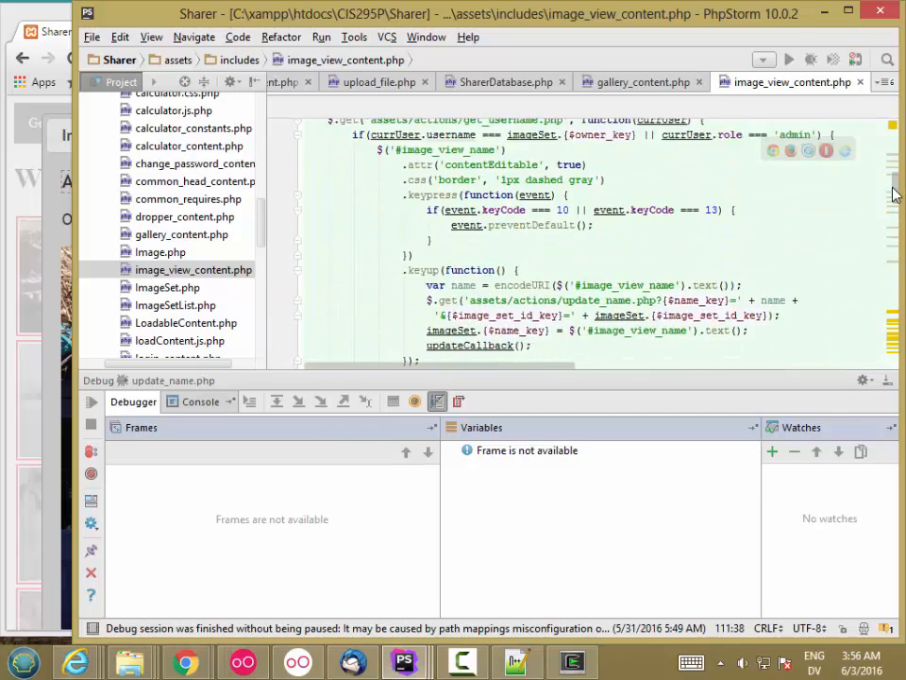
Start filling image_view_image with .html('<a href="OriginalImage in showImageView.
scroll(up, 3)
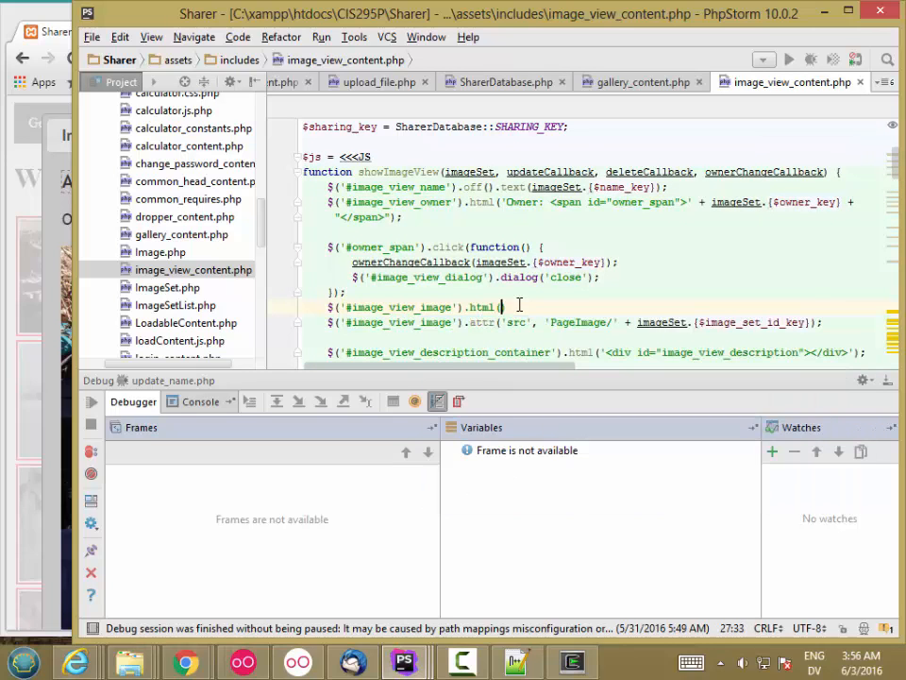
text('<)
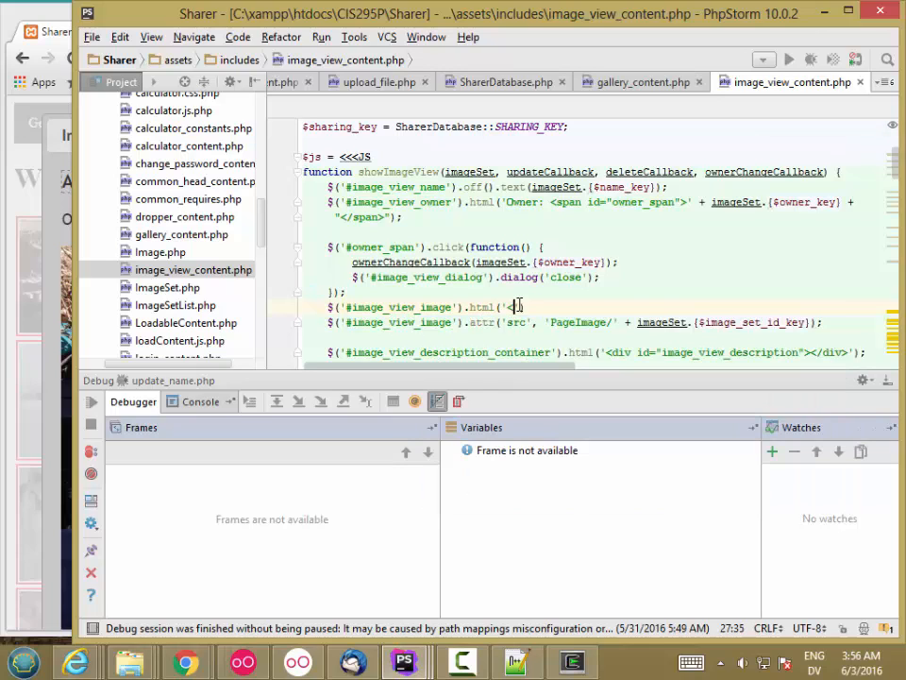
text(a href="o)
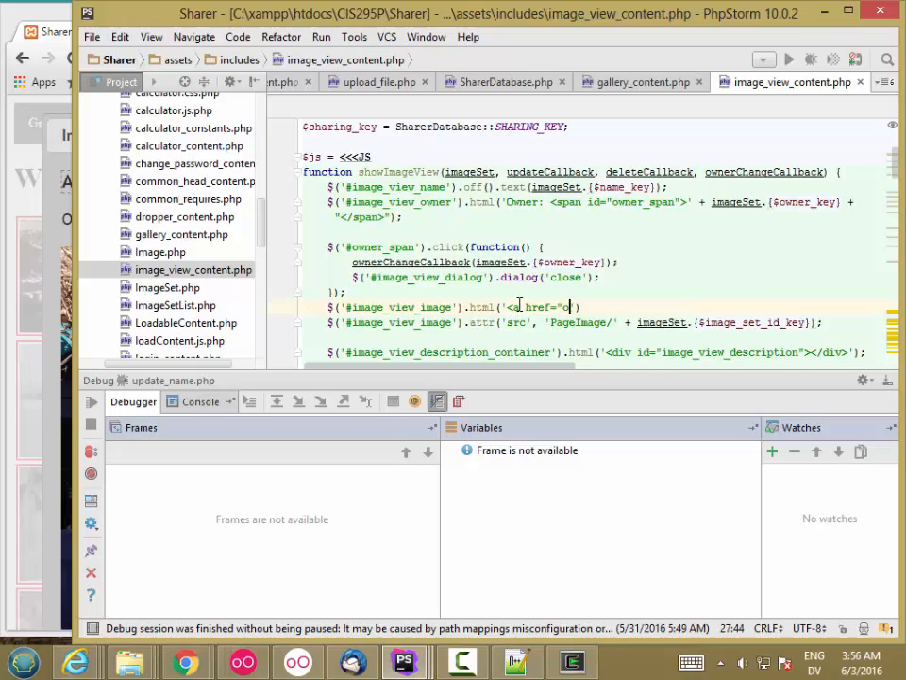
text(riginal)
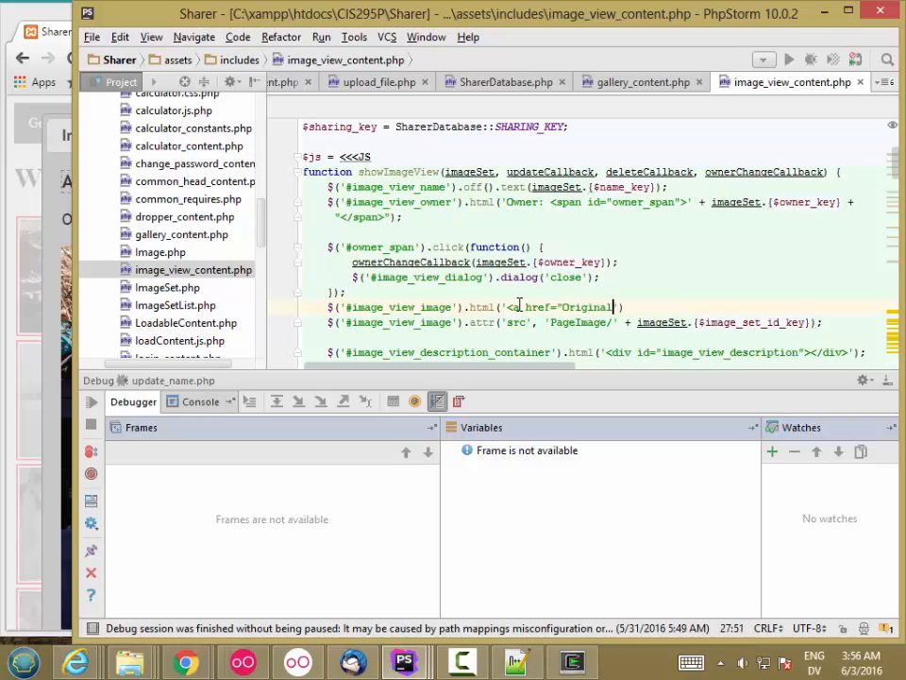
text(Image)
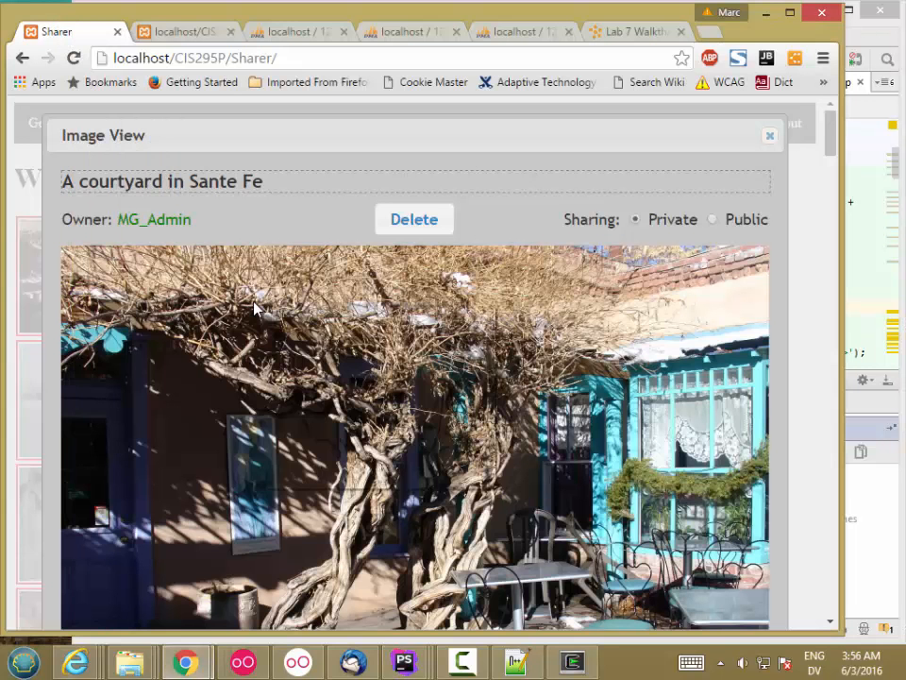
Open the dialog's courtyard image in a new tab and select PageImage in its address.
right_click(255, 310)
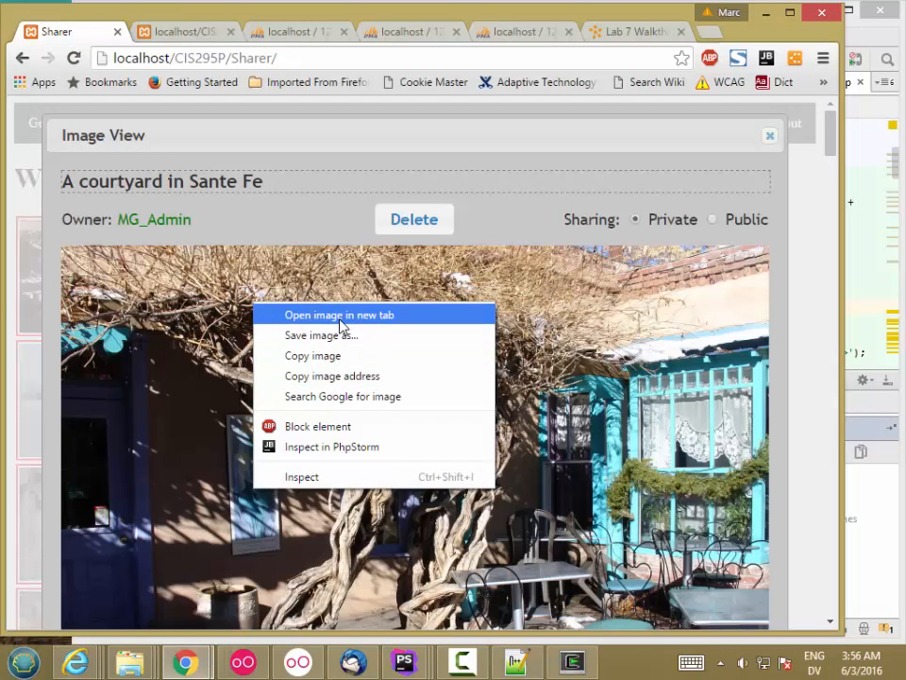
click(339, 313)
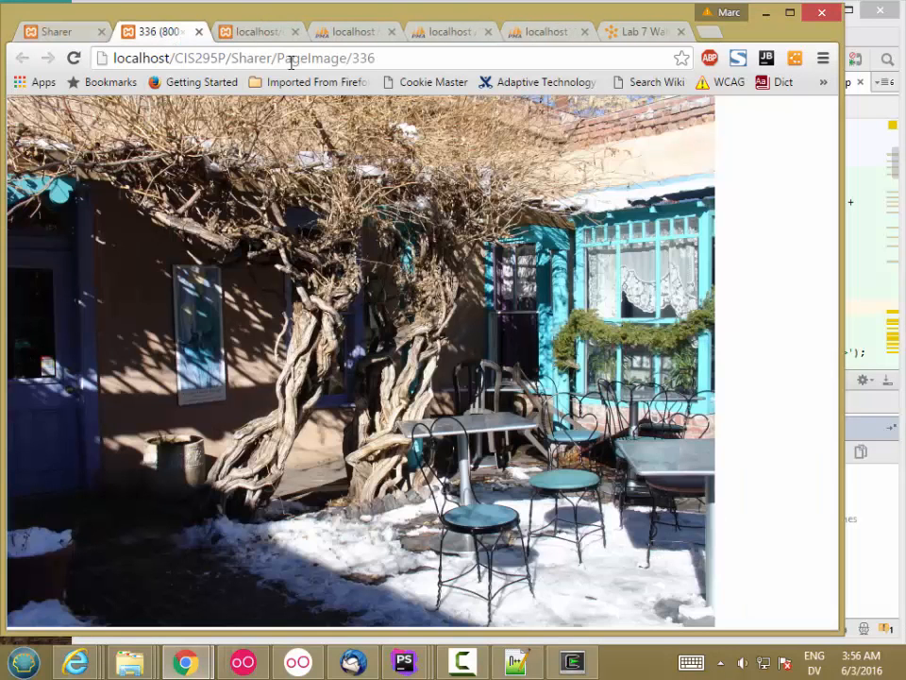
double_click(295, 57)
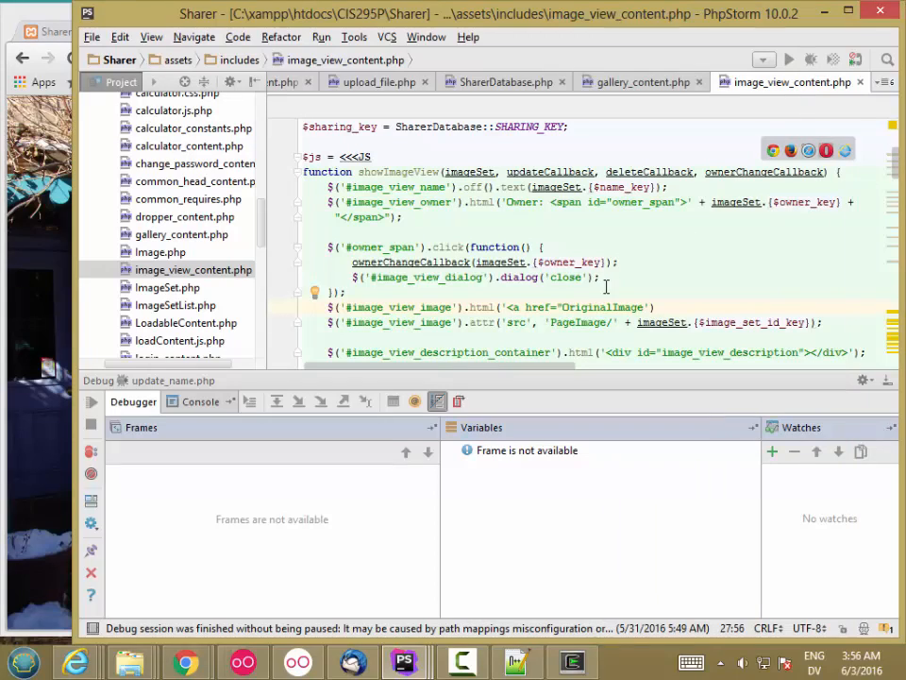
Make the .html() output an <a target="_blank" href="OrigImage/id"> wrapping <img src="PageImage/id">.
click(601, 306)
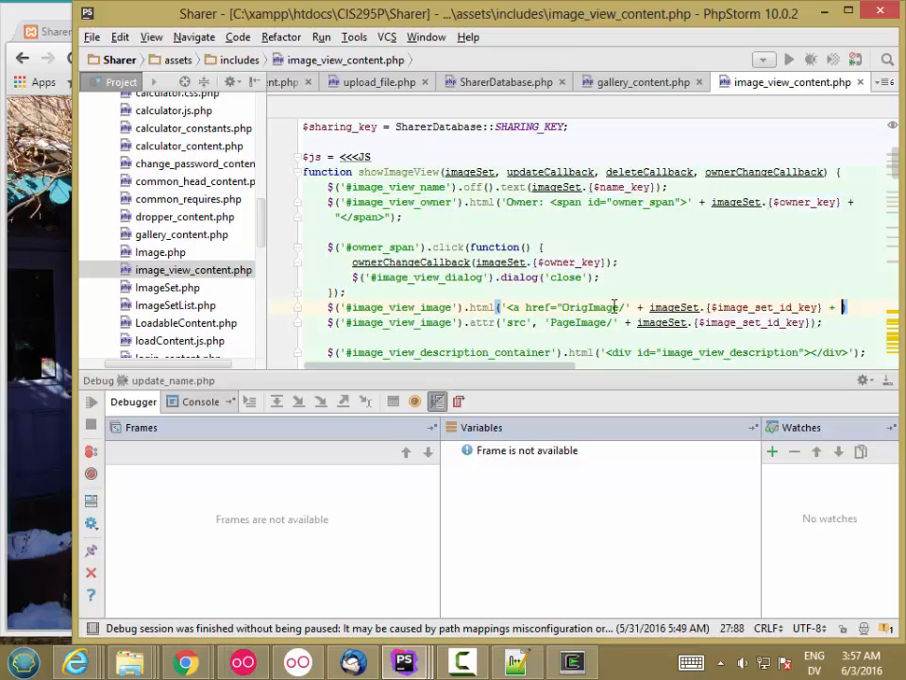
text('"><img)
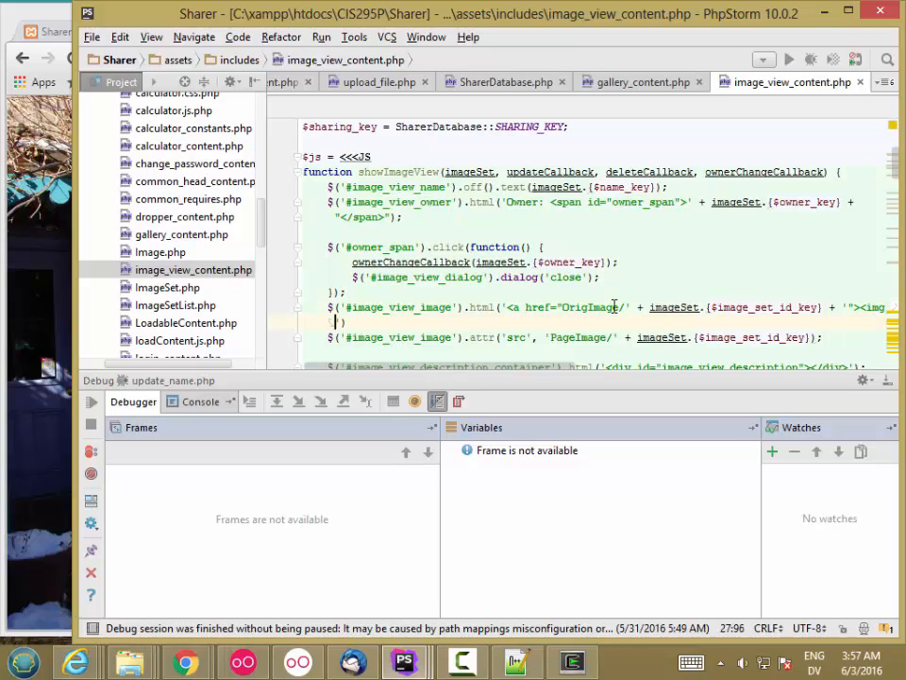
text(.src=)
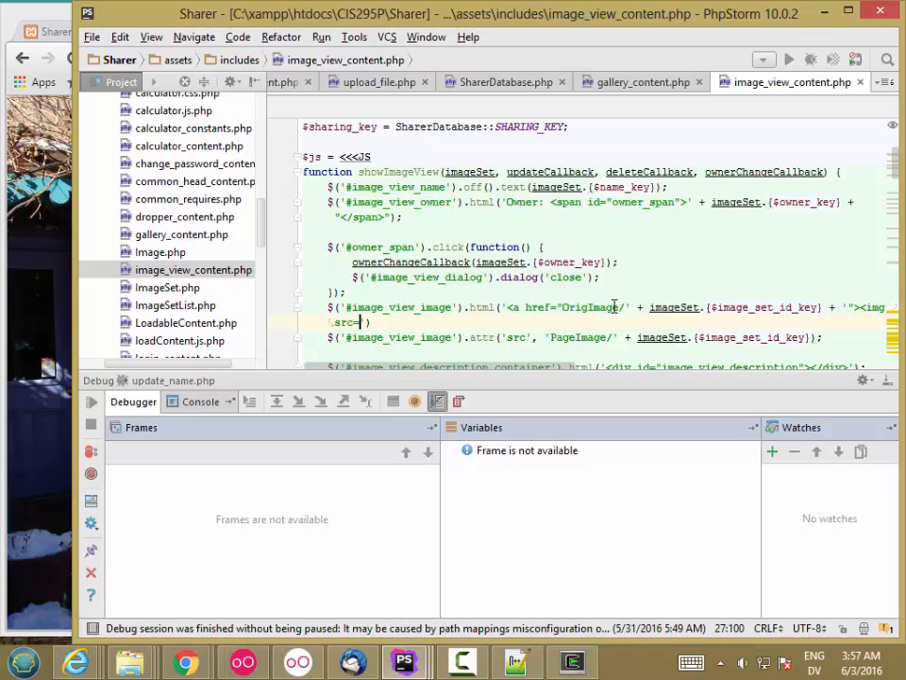
text(PageImage/' + imageSet.[$image_set_id_key)
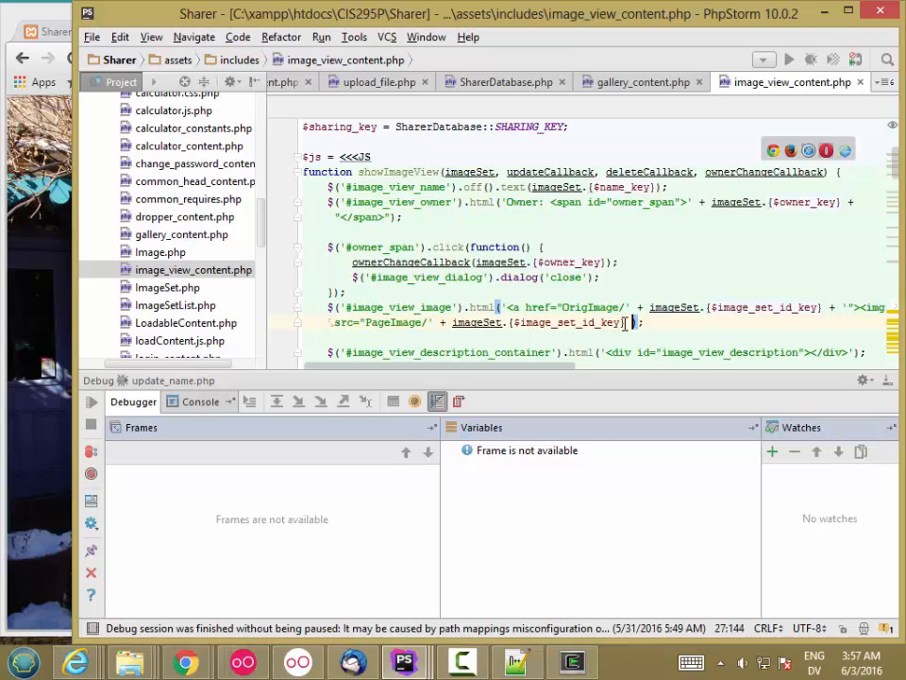
text('')
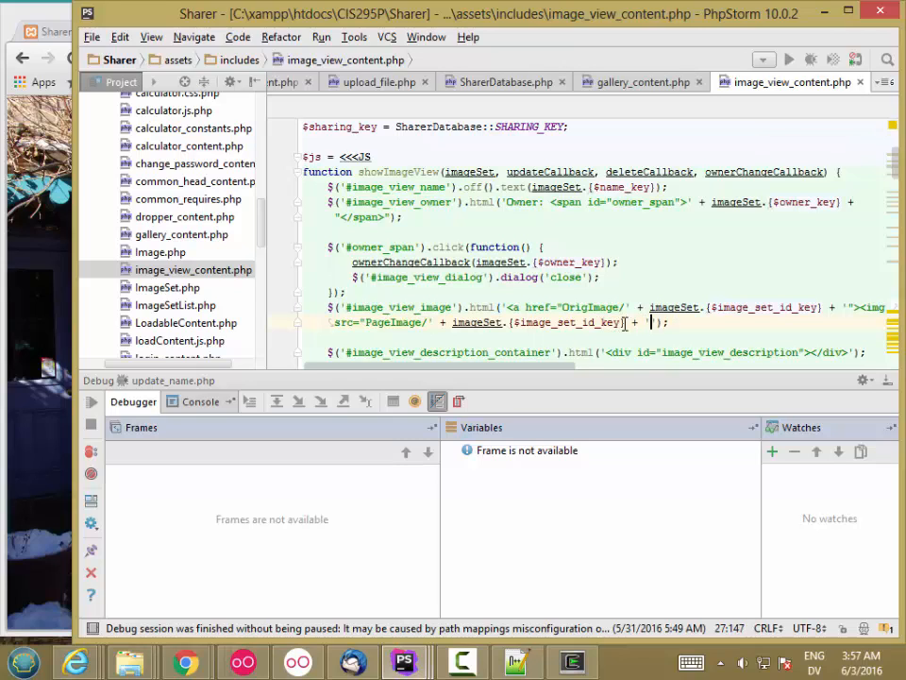
text("></a>)
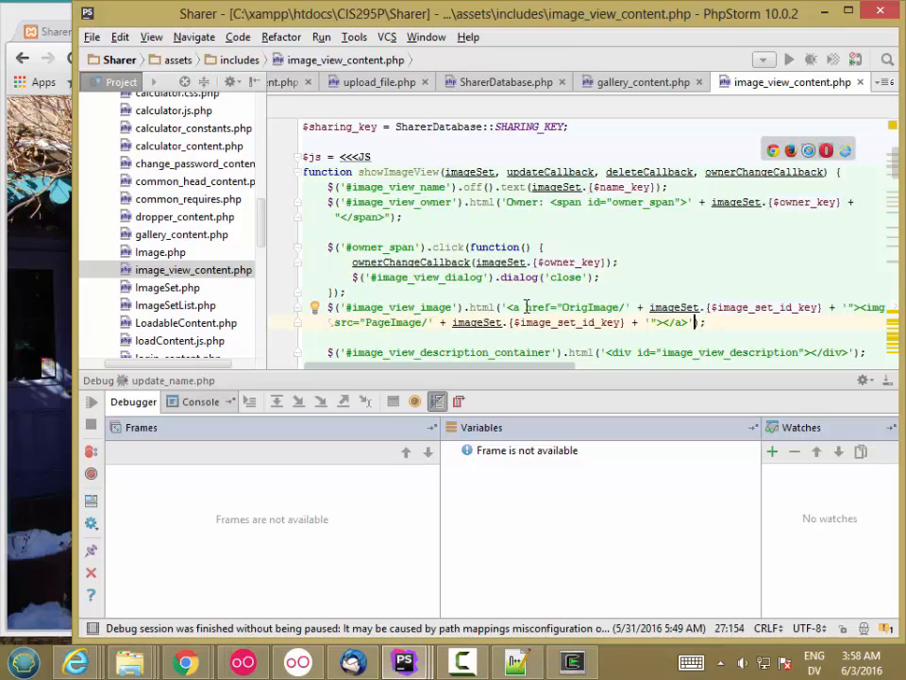
text(target=")
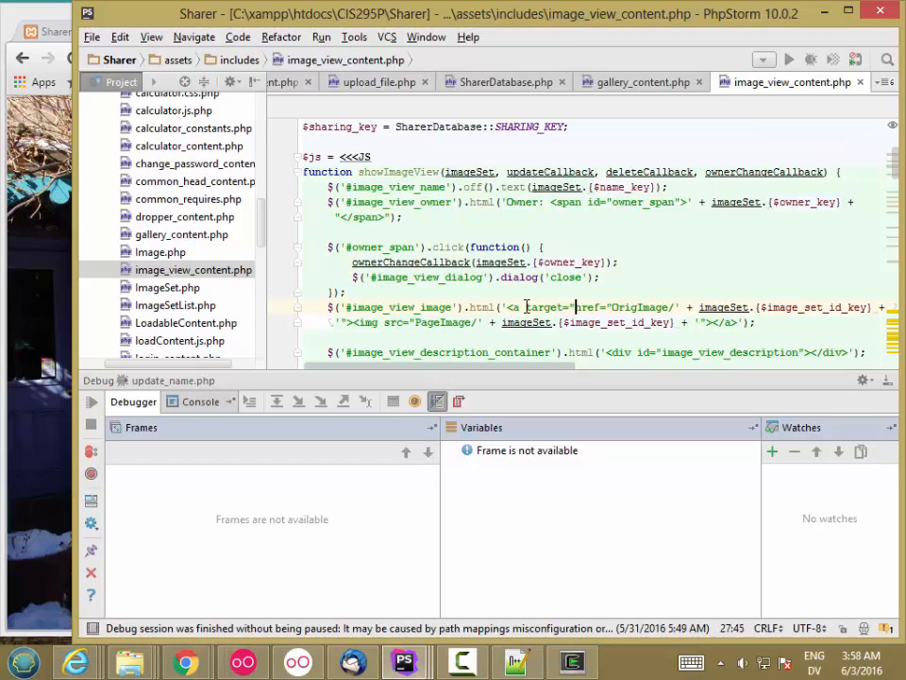
text(_blank)
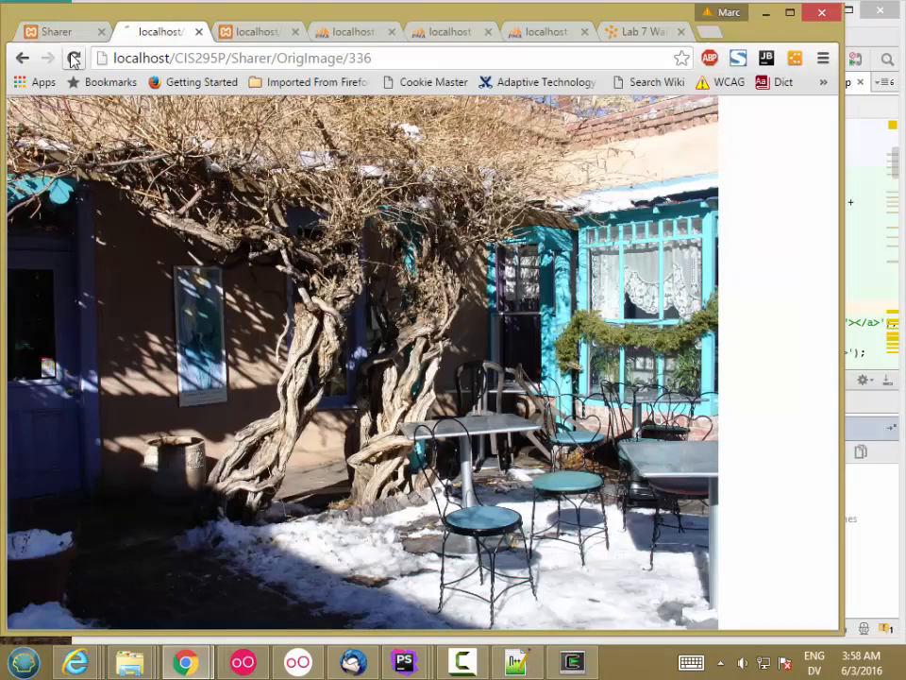
Reload Sharer and reopen the courtyard photo to check its image now links to OrigImage/336.
click(23, 57)
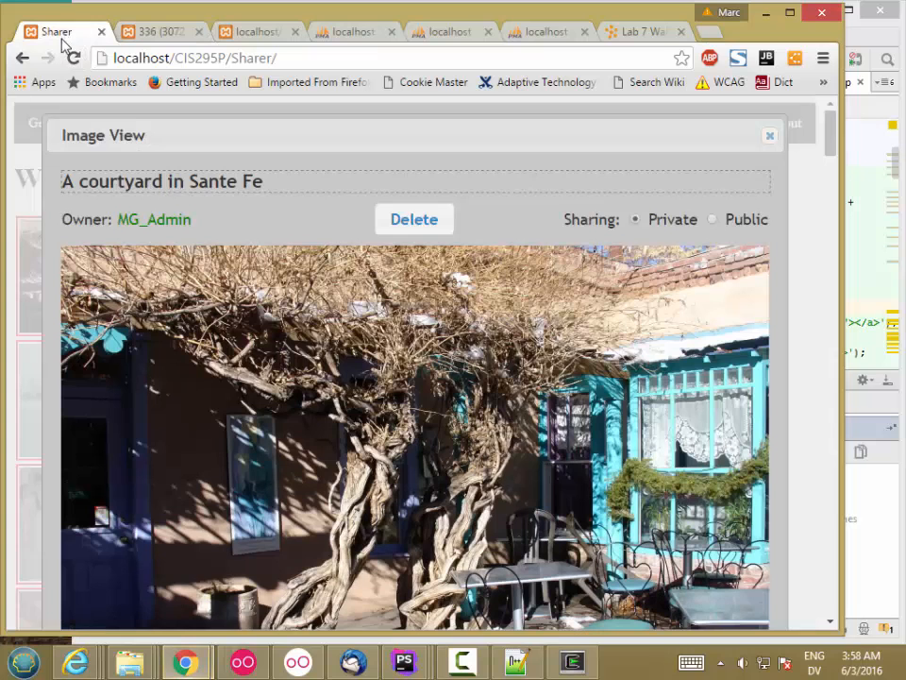
click(770, 136)
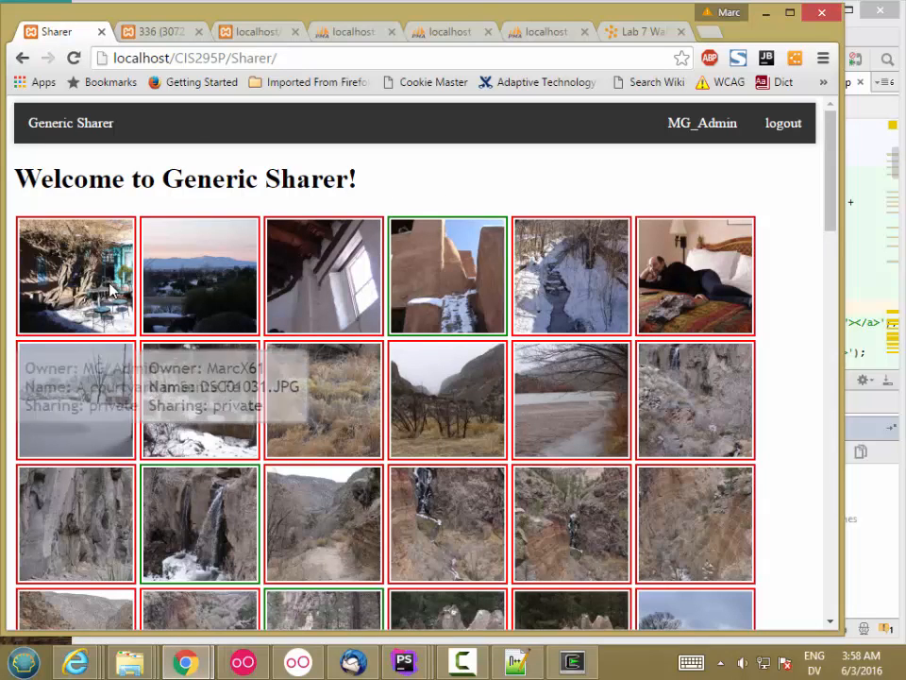
click(75, 276)
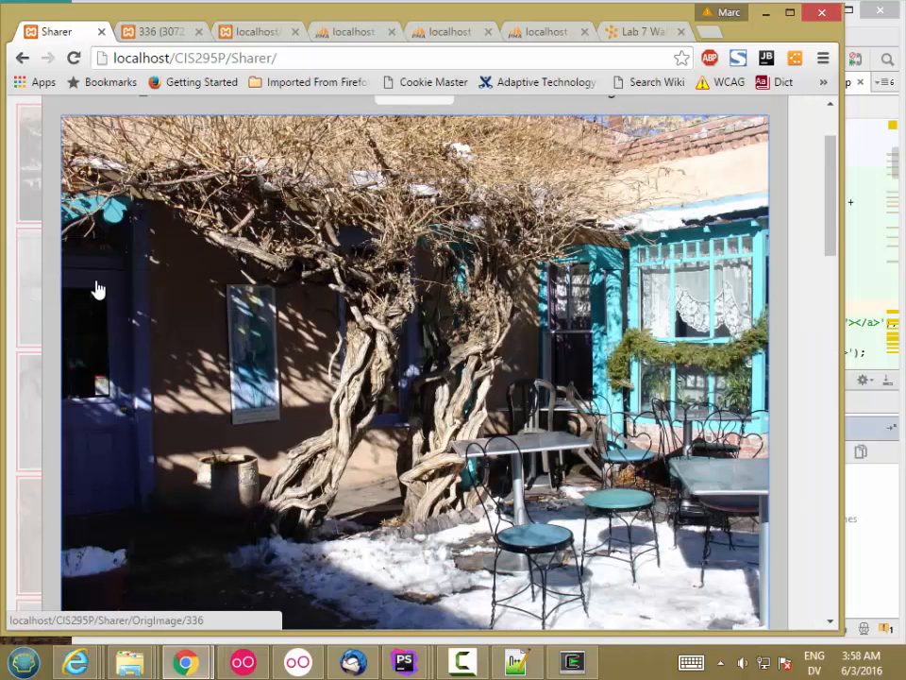
scroll(up, 3)
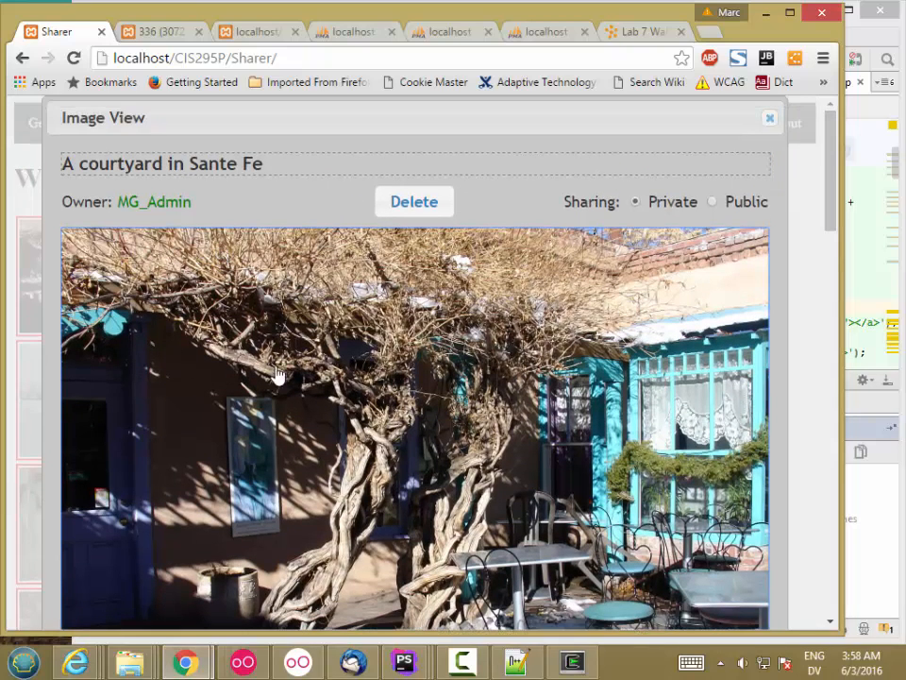
mouse_move(344, 394)
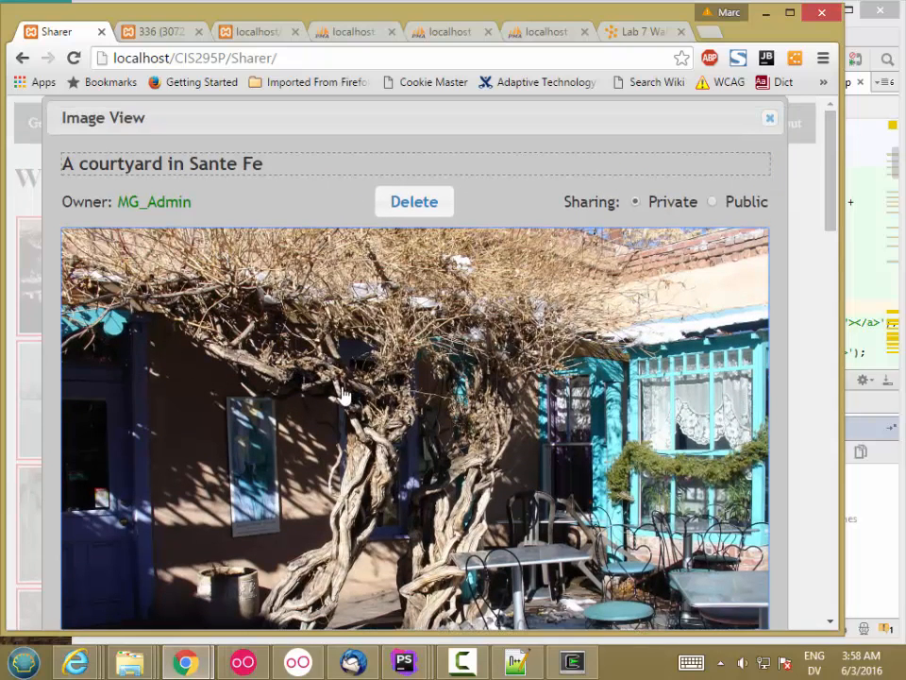